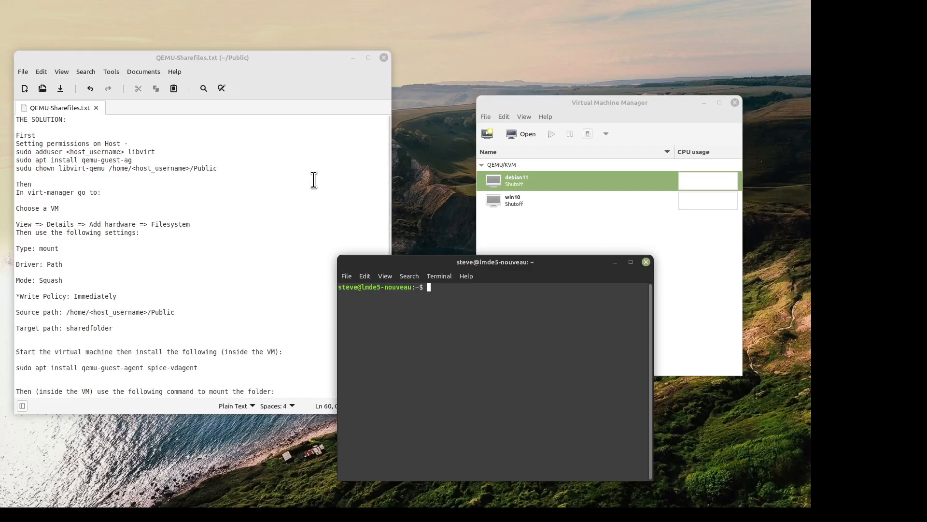
mouse_move(319, 181)
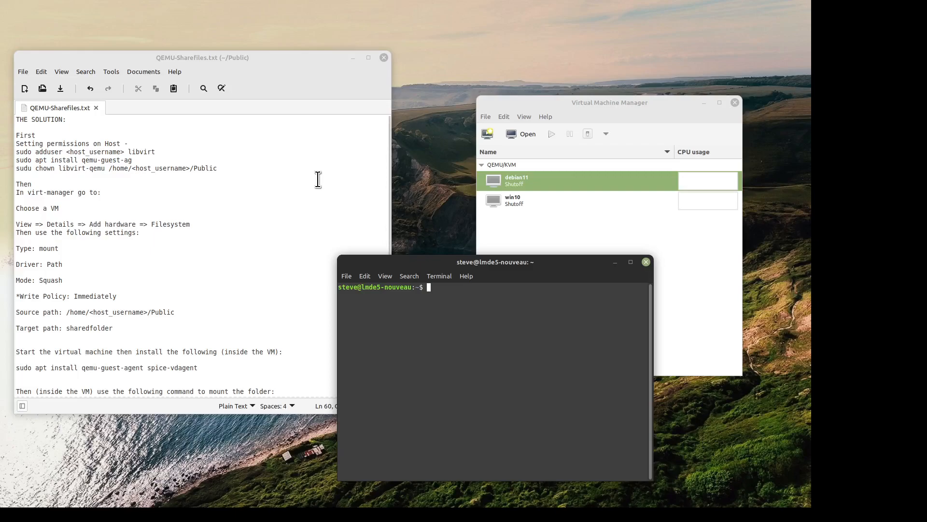
mouse_move(316, 178)
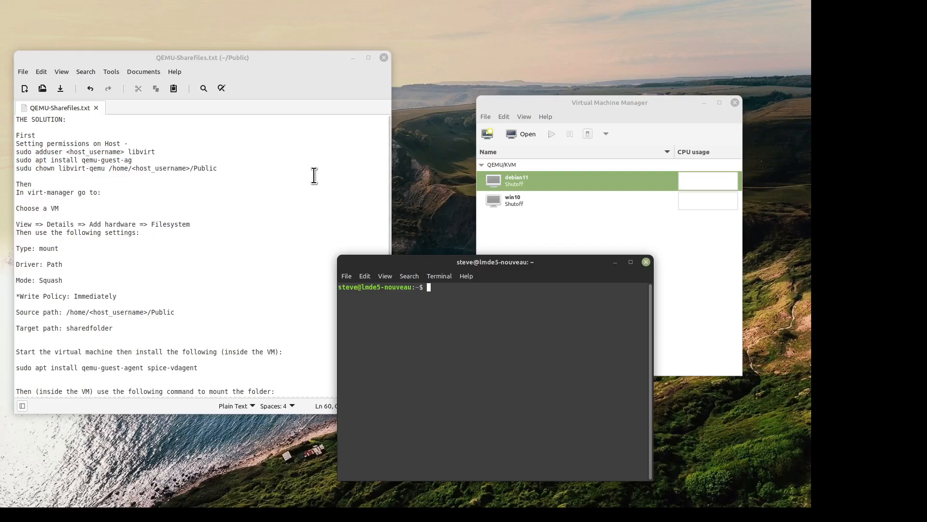
mouse_move(266, 168)
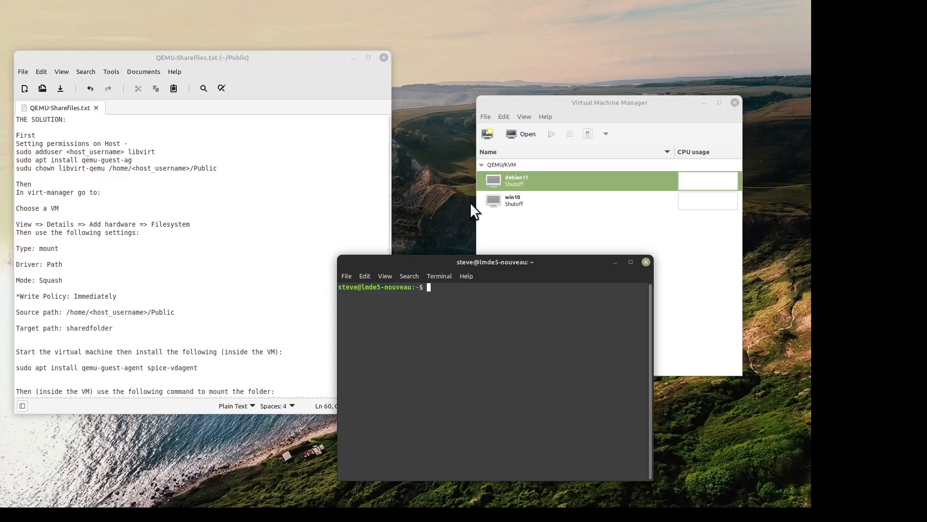
mouse_move(580, 191)
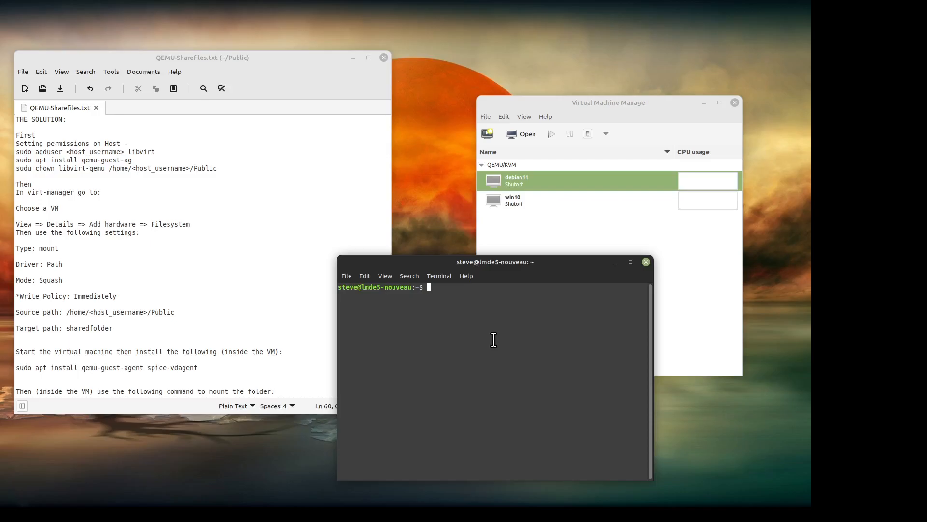
mouse_move(485, 342)
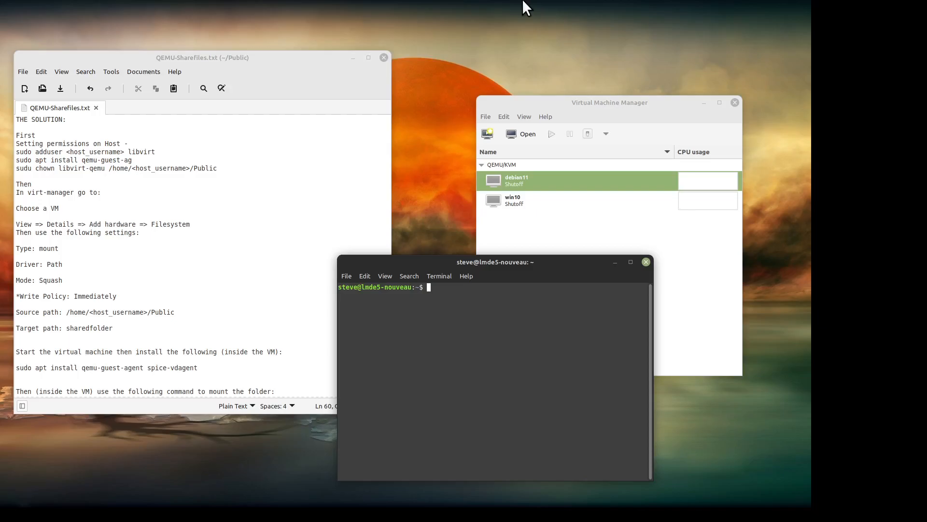
mouse_move(199, 120)
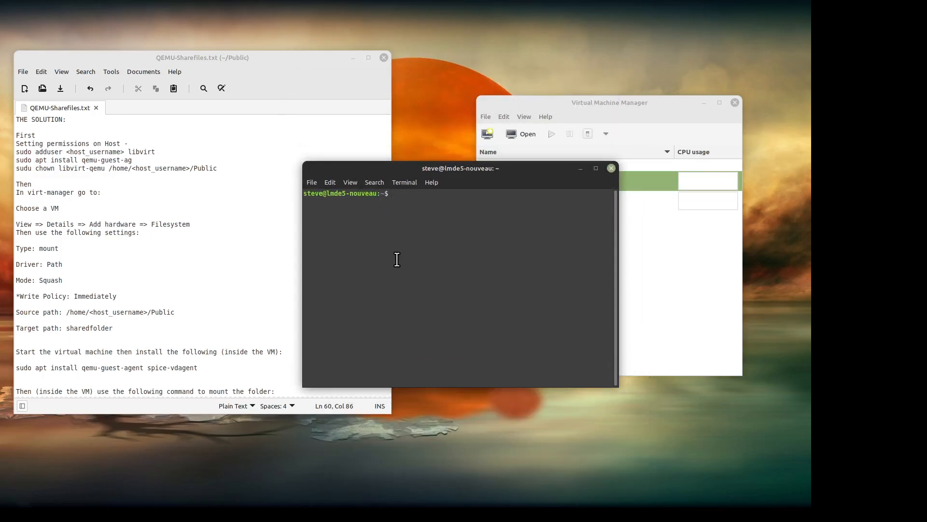
Step: Replace the mispasted line and run sudo adduser steve libvirt, which reports steve is already a member
type("sudo apt install qemu-guest-ag chown libvirt-qemu /home/steve/Public/")
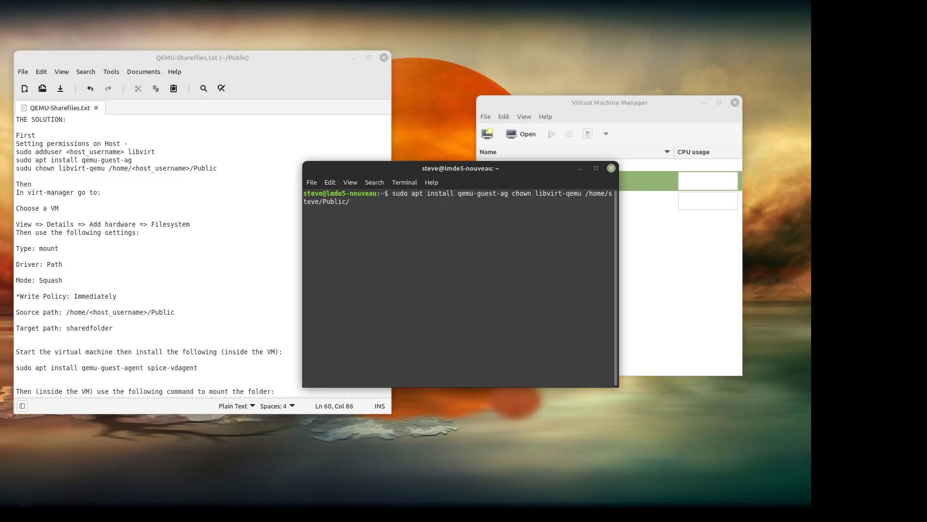
key("BackSpace")
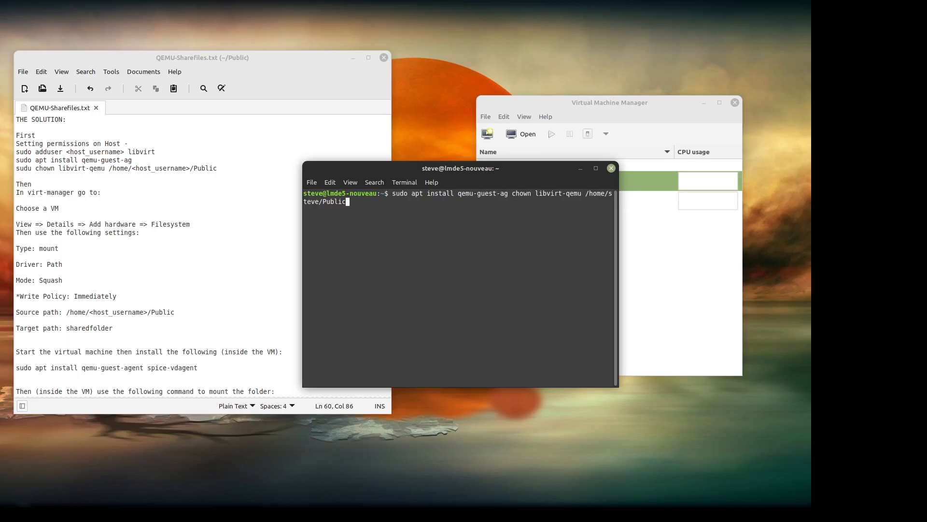
type("sudo adduser steve libvirt")
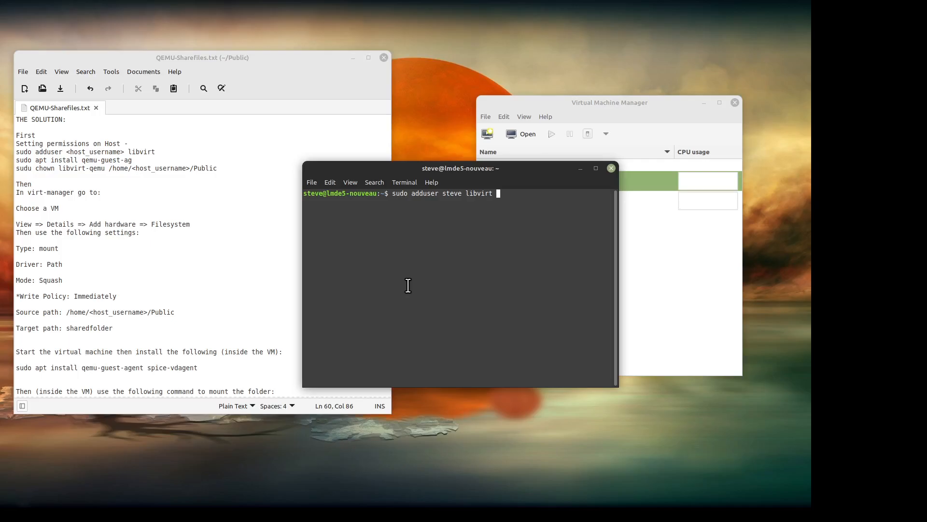
key("Return")
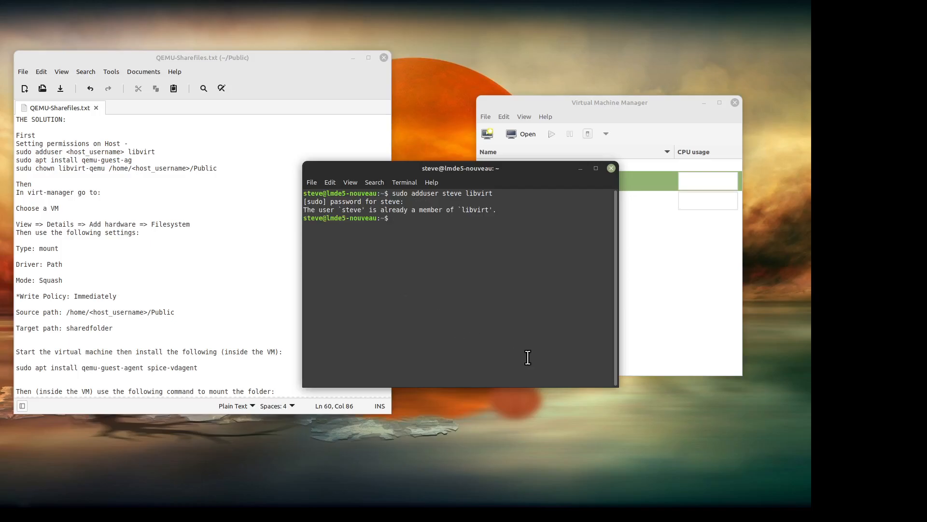
Step: Trim the pasted text and run sudo apt install qemu-guest-ag, which fails as package not found
type("sudo chown libvirt-qemu /home/steve/Public/")
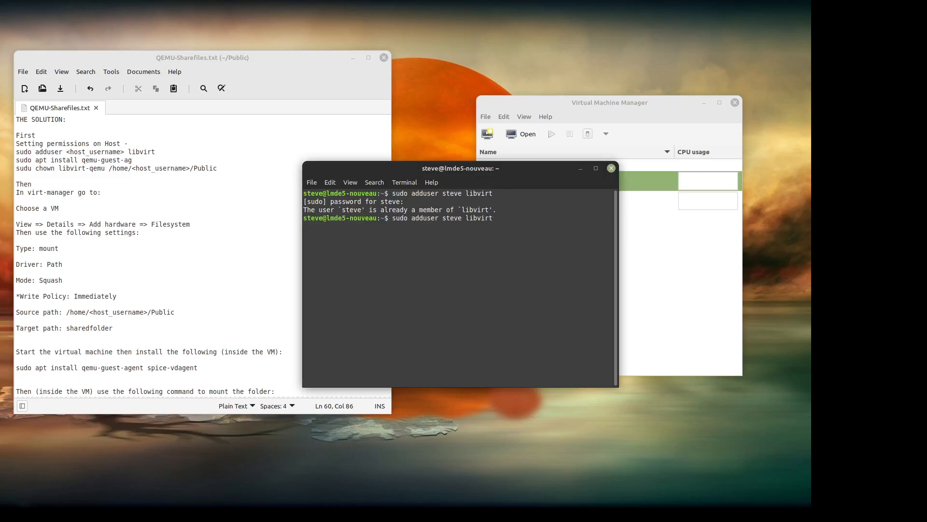
type("inxi -N")
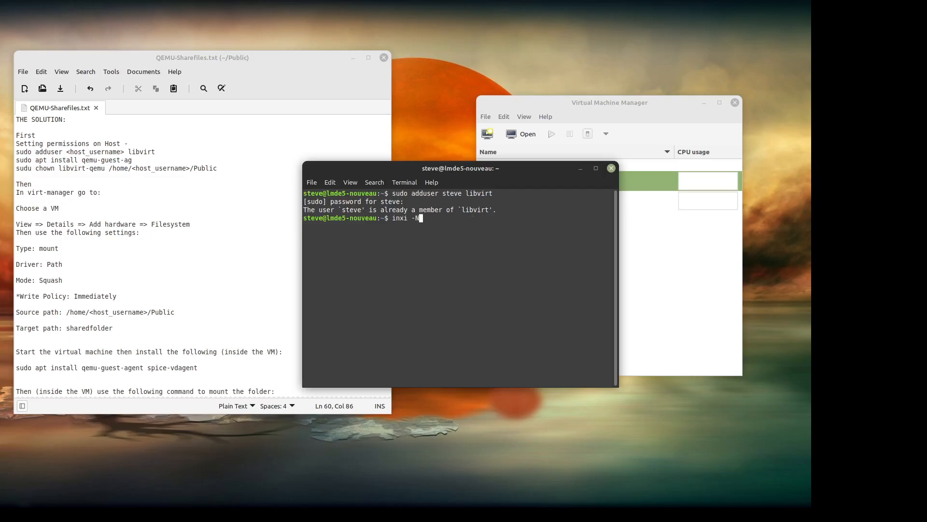
type("sudo apt install qemu-guest-ag chown libvirt-qemu /home/steve/Public")
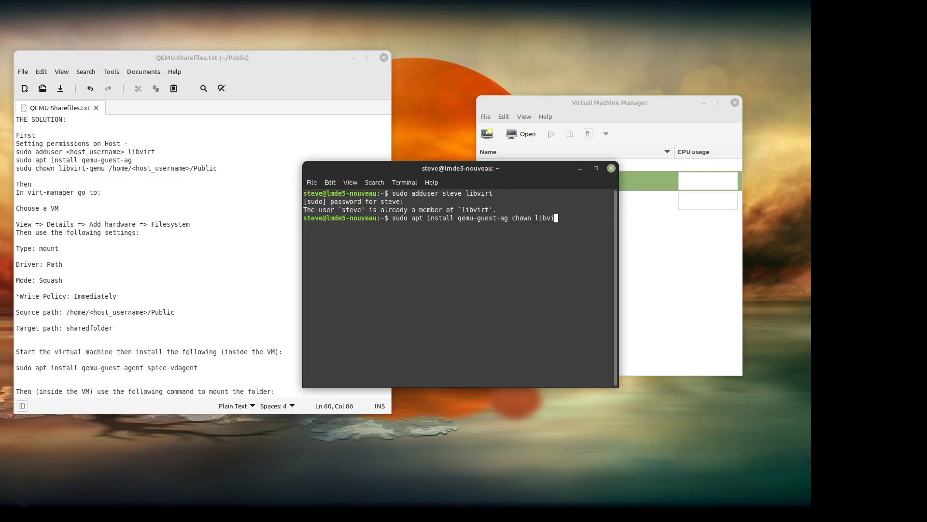
key("BackSpace")
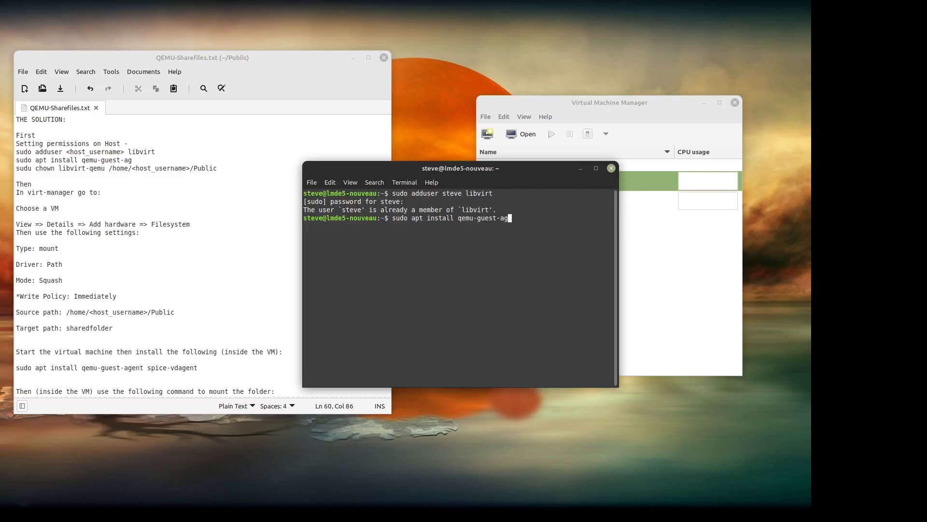
key("Return")
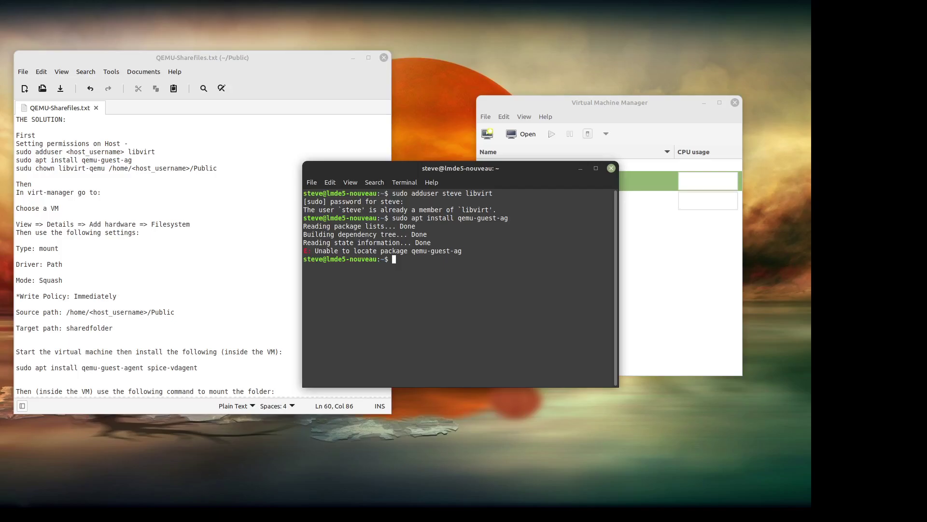
Step: Recall the command and complete it to sudo apt install qemu-guest-agent so the install starts
type("sudo apt install qemu-guest-ag")
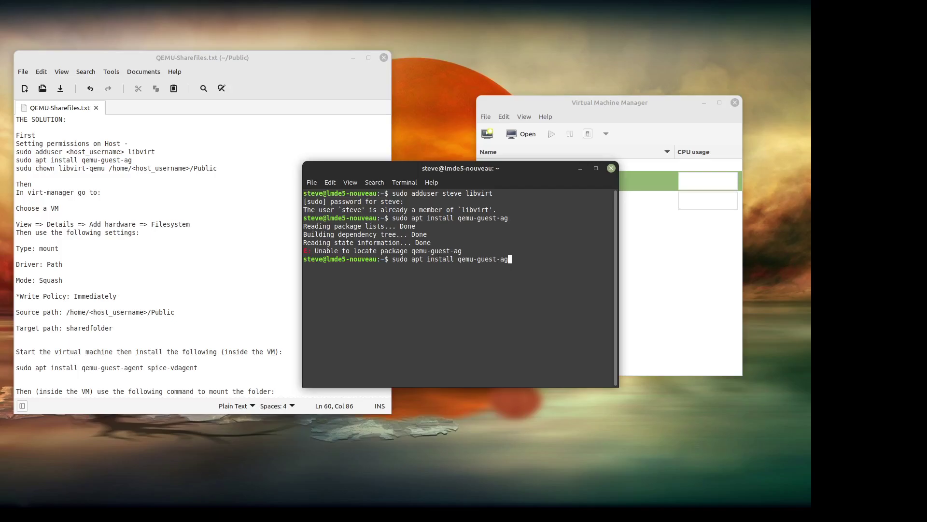
type("ent")
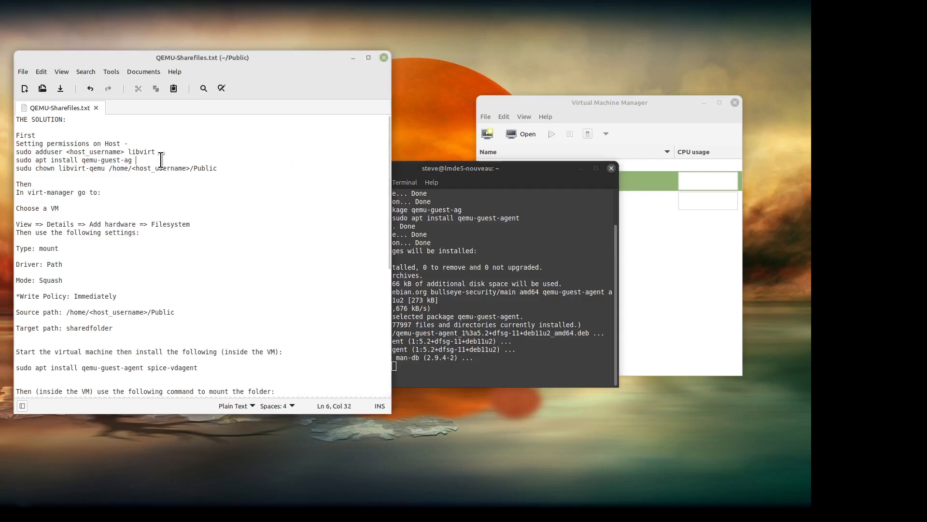
Step: Correct line 3 of the Xed notes to qemu-guest-agent and save the file
key("BackSpace")
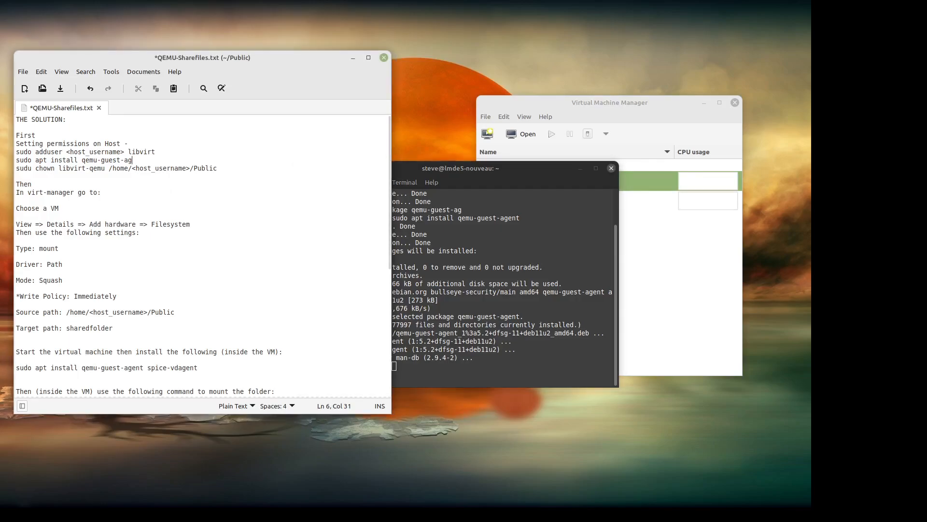
type("ent")
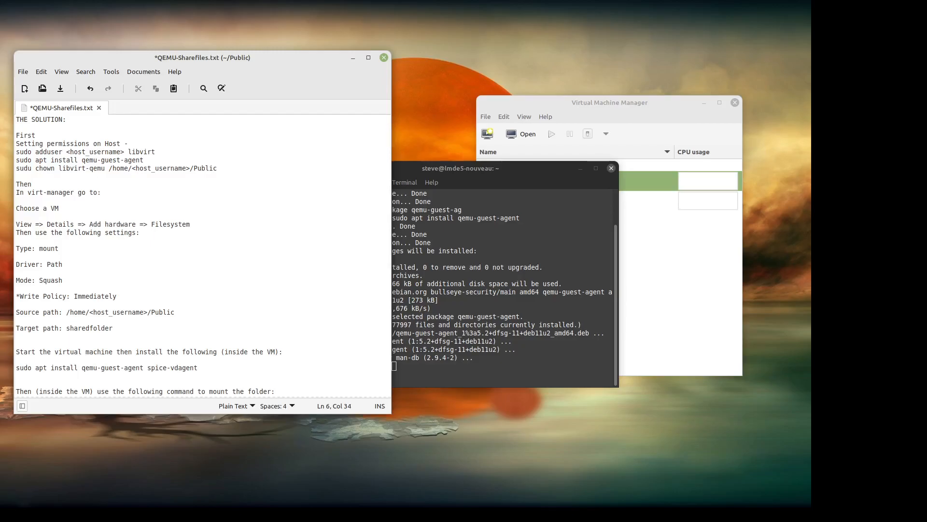
left_click(23, 72)
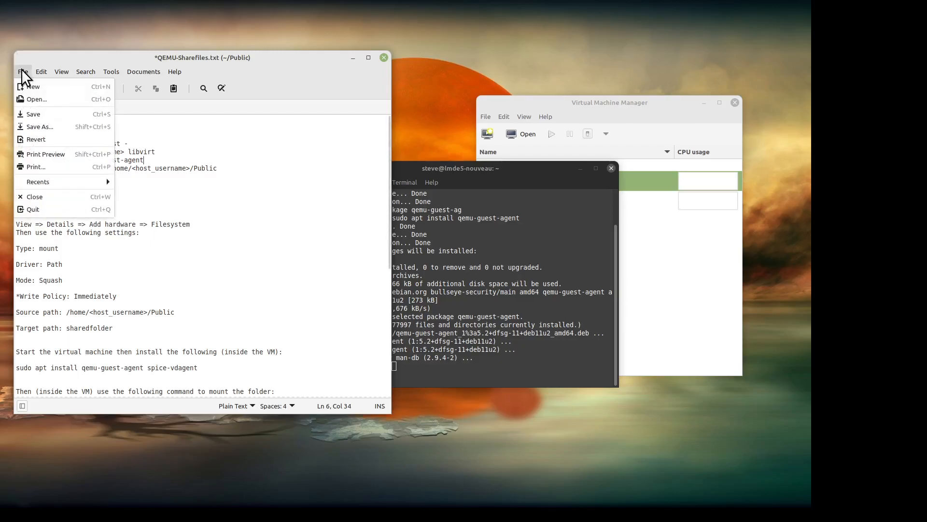
left_click(29, 114)
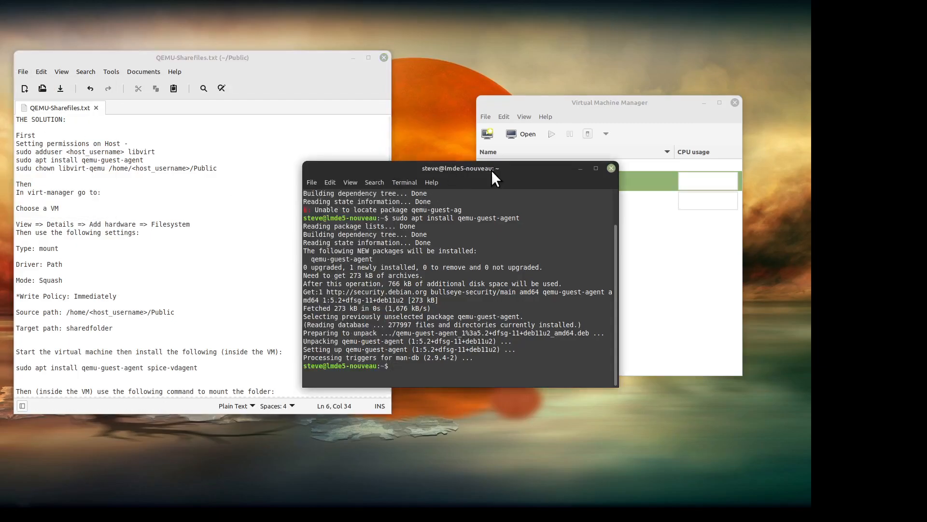
Step: Step back through history and run sudo chown libvirt-qemu /home/steve/Public/
type("sudo apt install qemu-guest-ag")
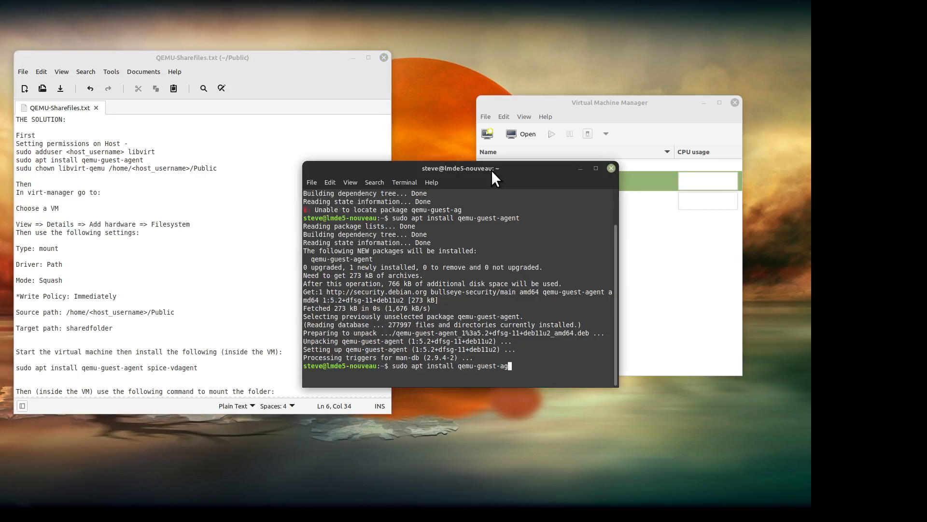
type("sudo adduser steve libvirt")
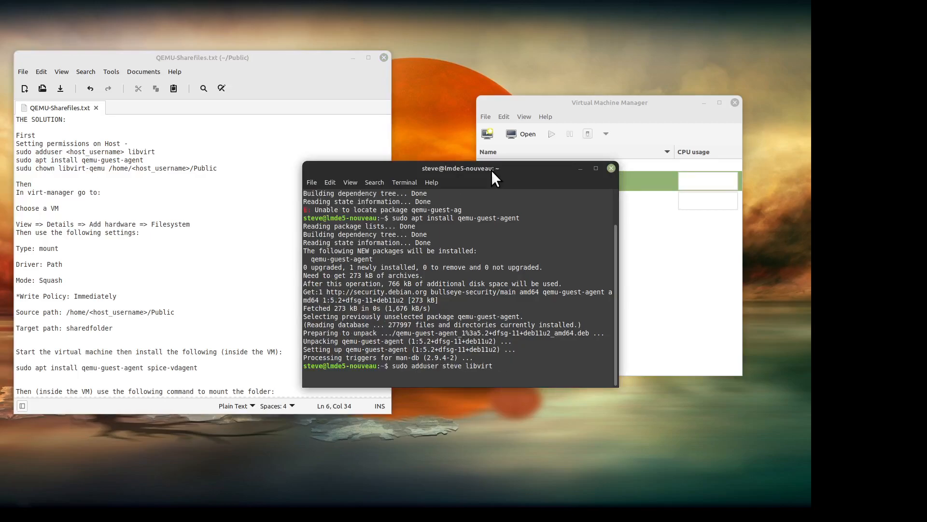
type("sudo apt install qemu-guest-agent")
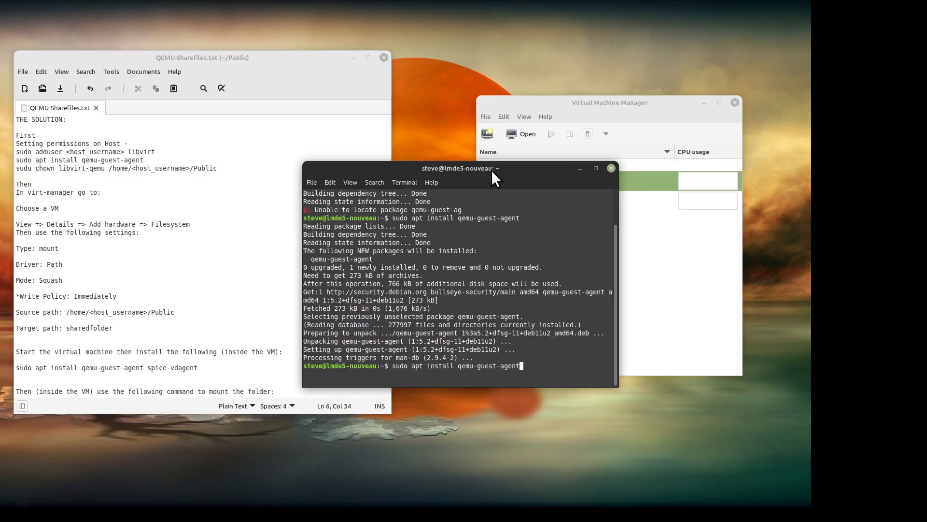
key("BackSpace")
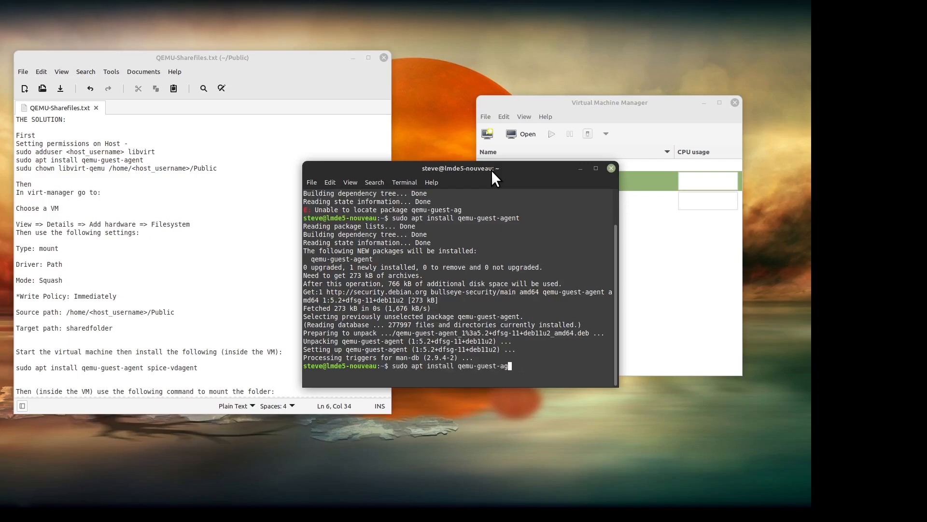
type("sudo chown libvirt-qemu /home/steve/Public/")
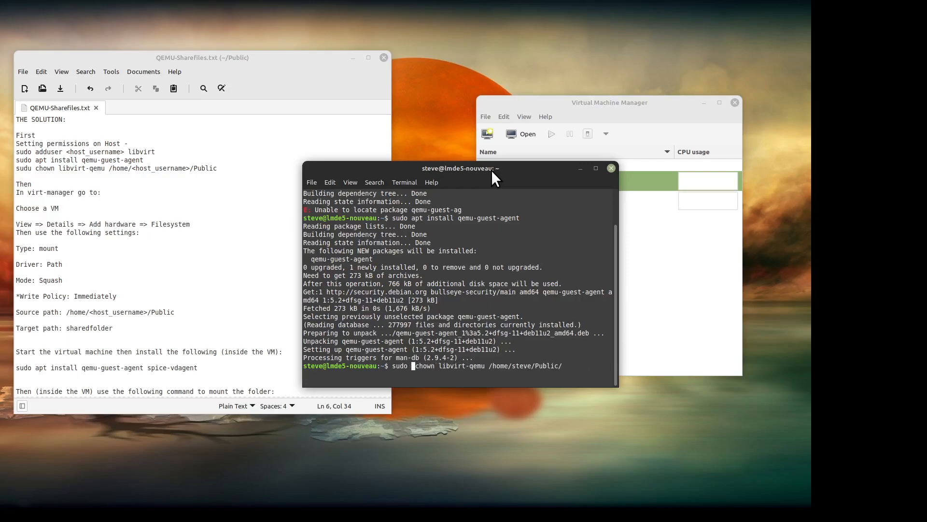
mouse_move(488, 192)
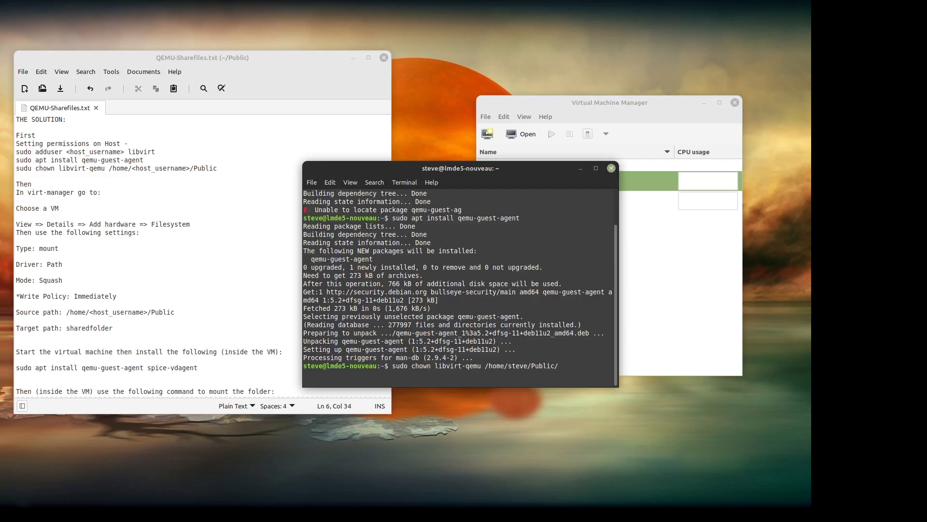
key("Return")
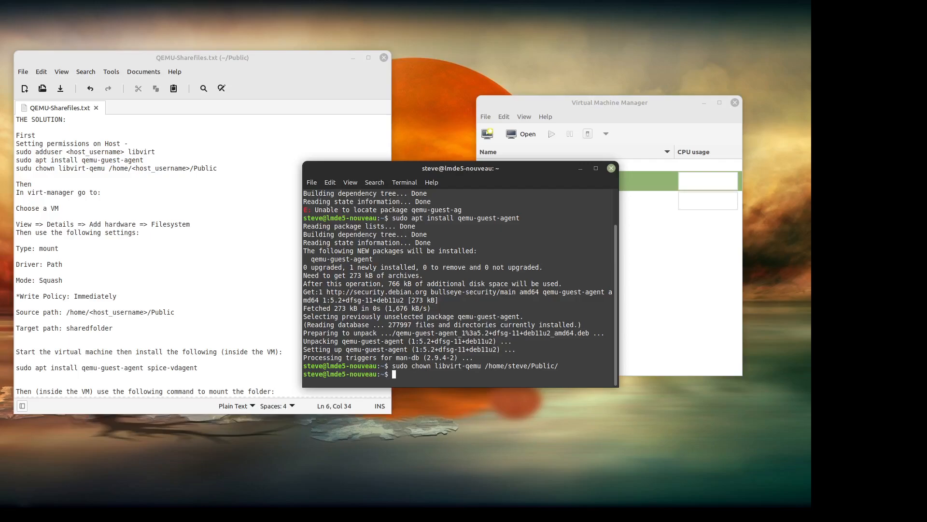
mouse_move(488, 251)
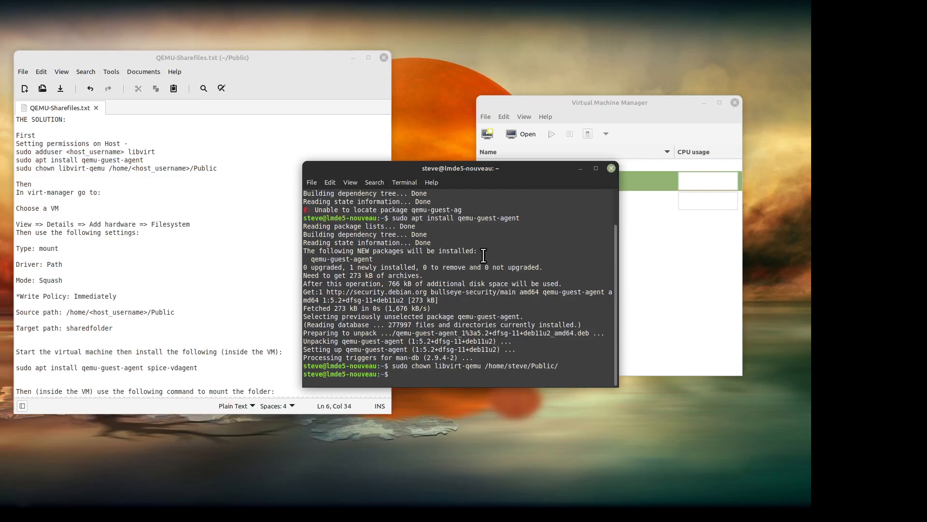
mouse_move(610, 175)
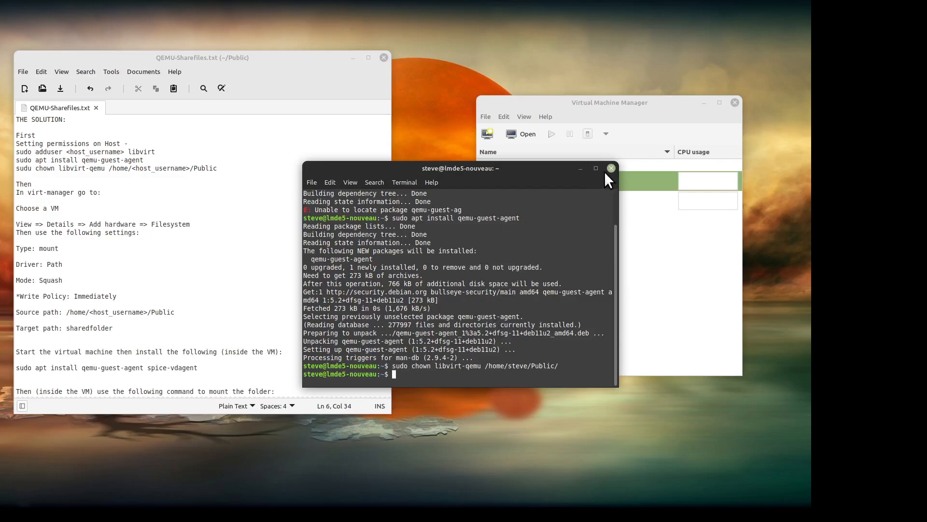
mouse_move(610, 168)
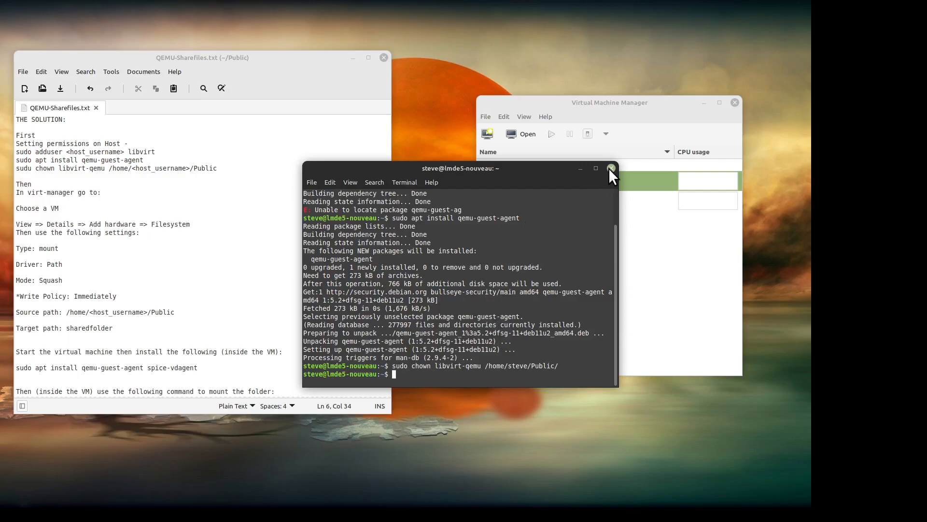
Step: Close the terminal and bring up the debian11 machine's own details window
left_click(611, 168)
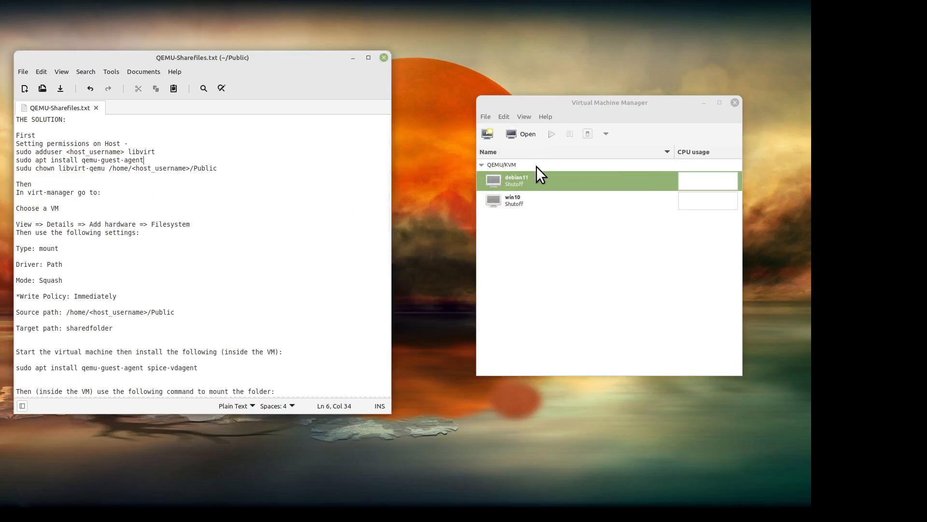
right_click(506, 182)
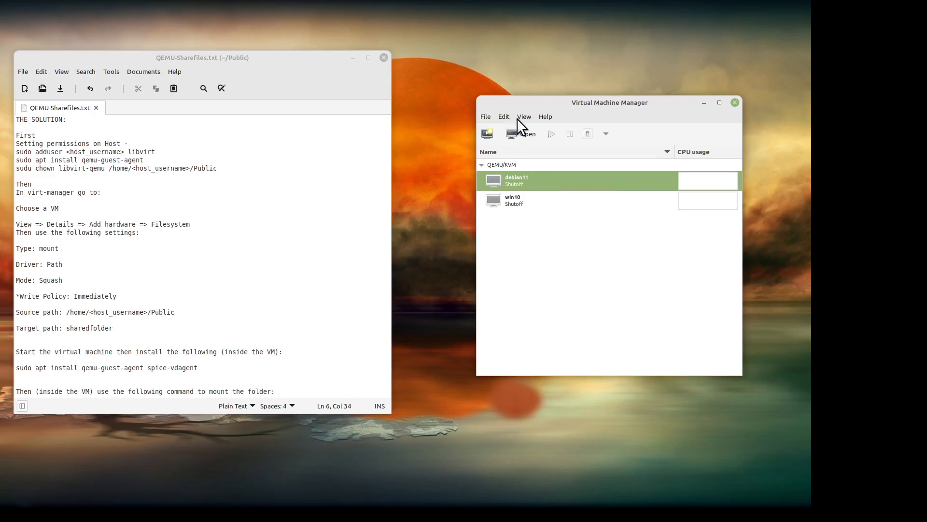
left_click(503, 116)
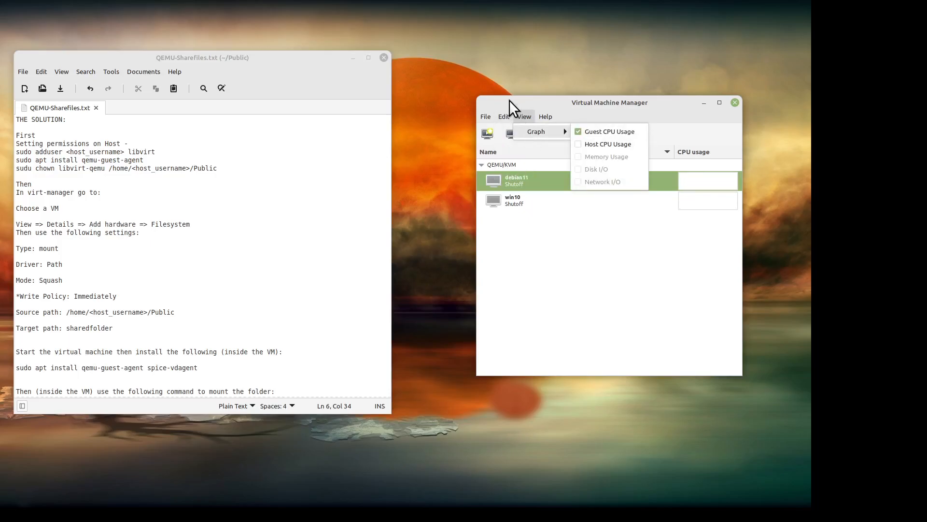
left_click(503, 116)
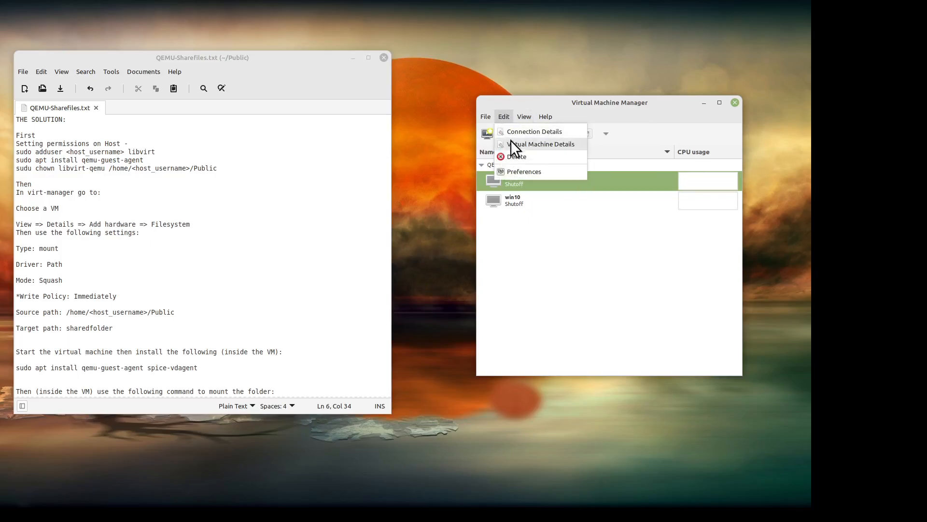
left_click(542, 144)
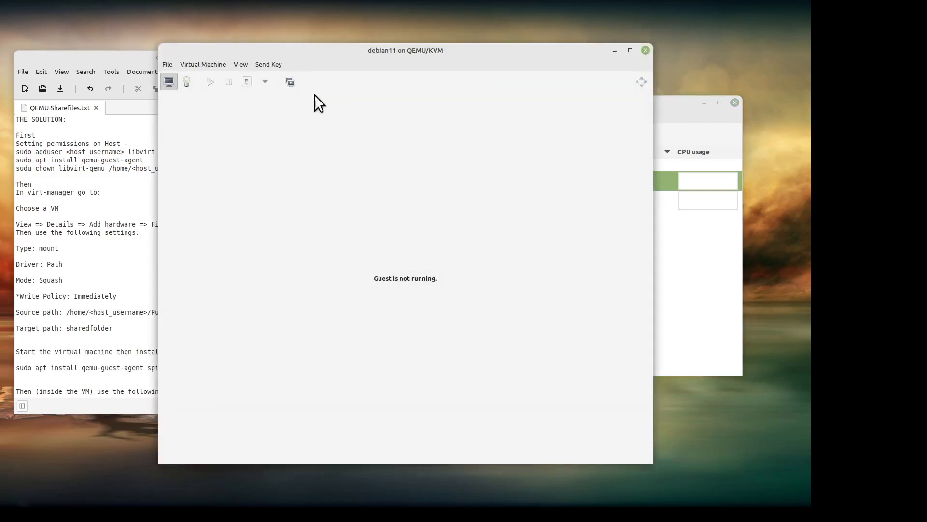
mouse_move(245, 72)
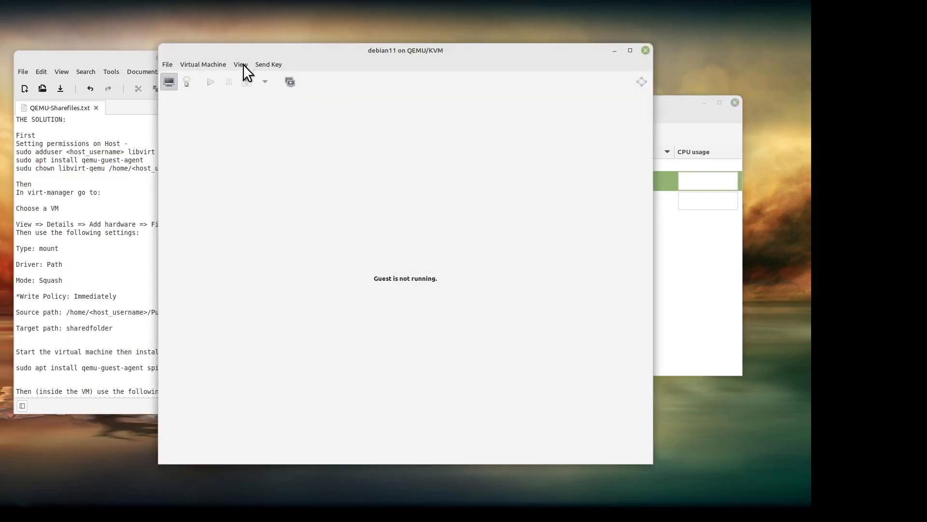
Step: Show debian11's hardware details and start adding new virtual hardware
left_click(241, 64)
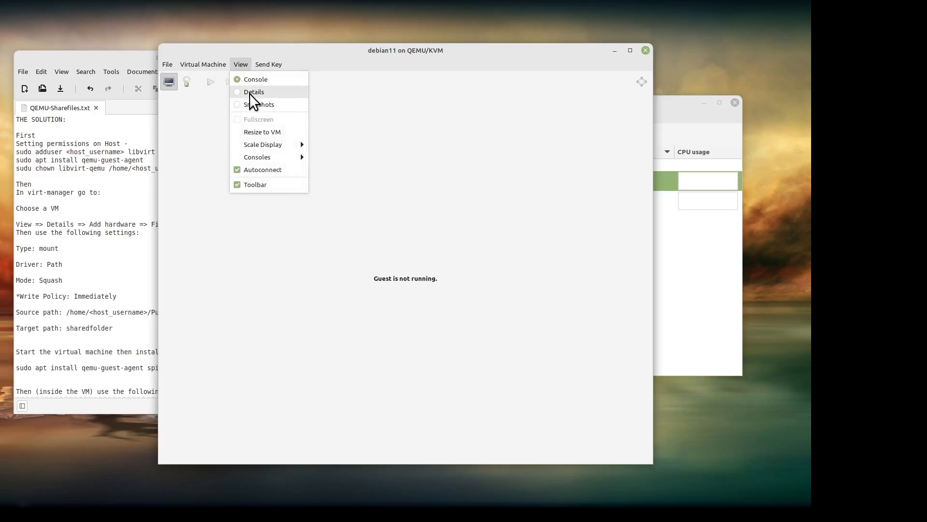
left_click(255, 92)
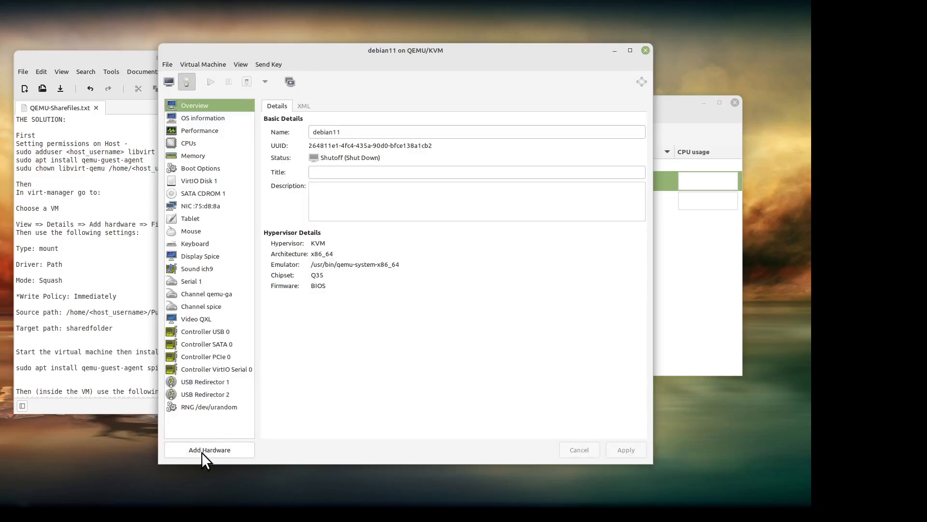
left_click(209, 449)
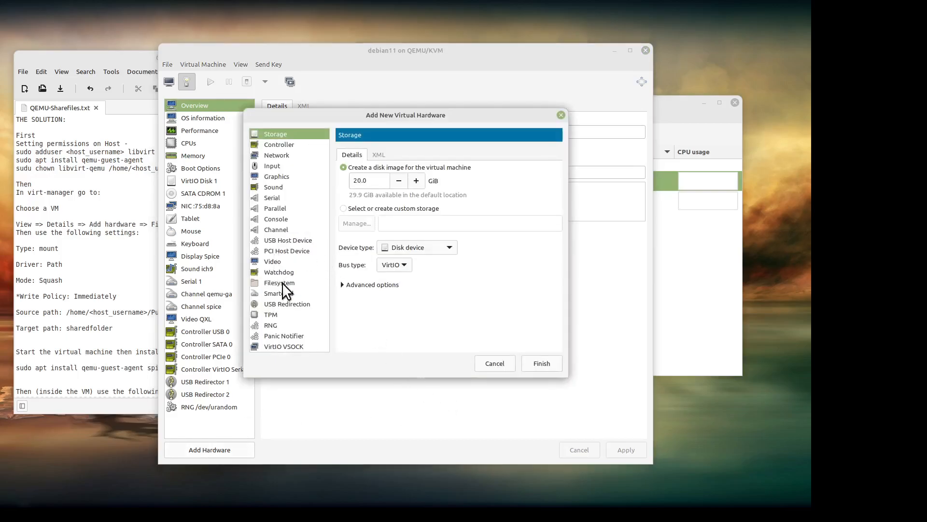
Step: Choose a Filesystem passthrough of type mount with access mode squash, ready for its source path
left_click(279, 282)
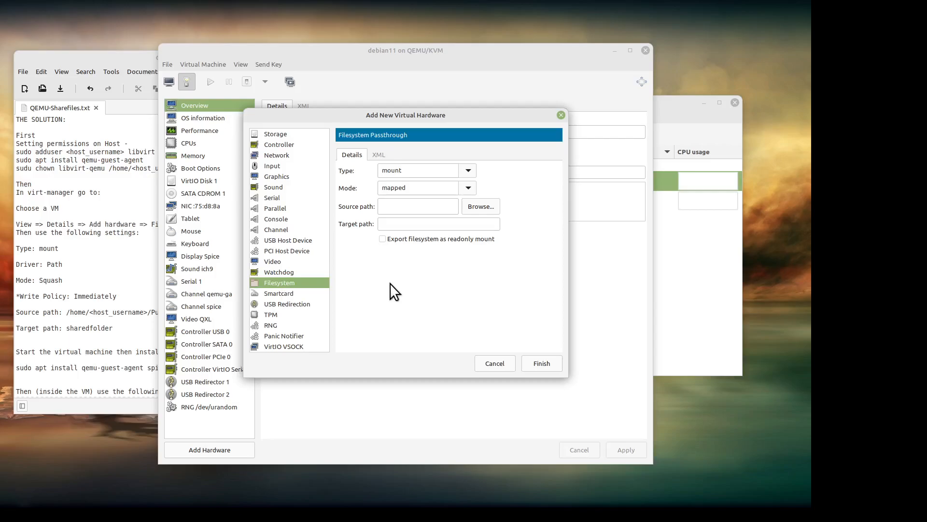
mouse_move(447, 189)
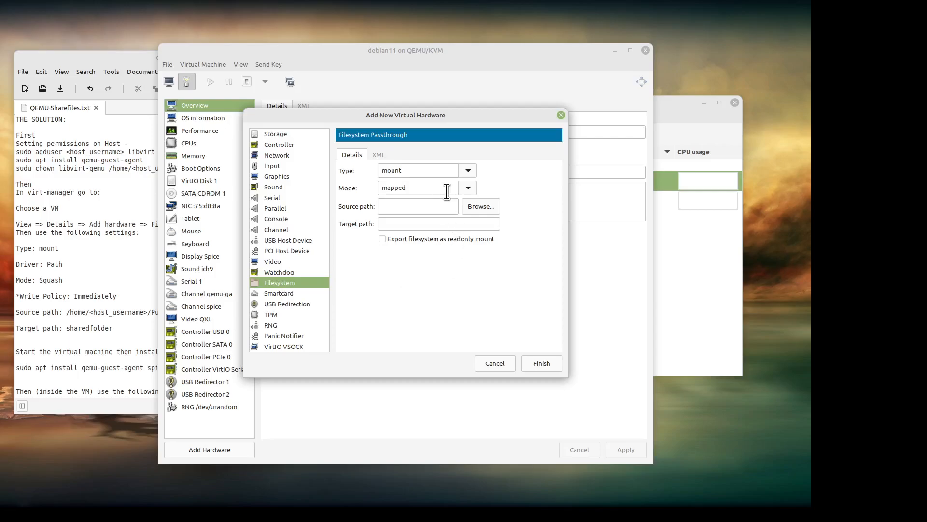
mouse_move(446, 170)
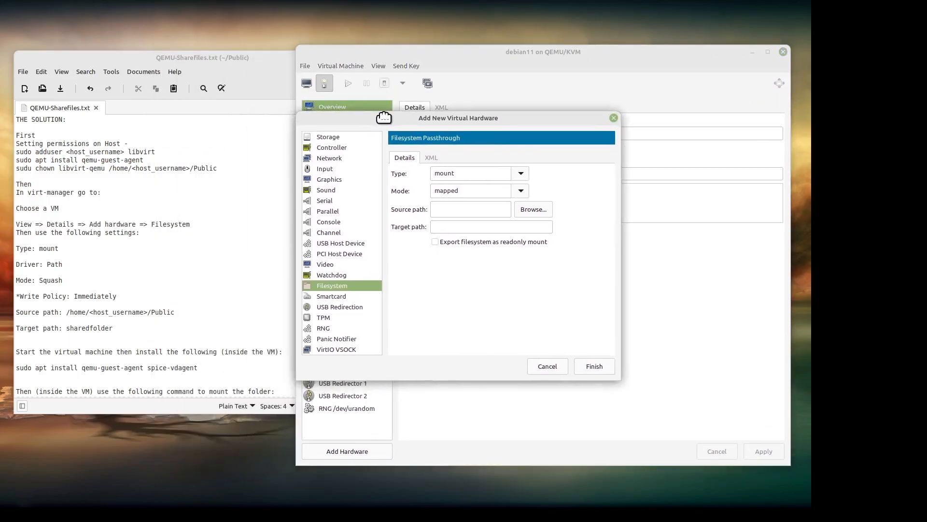
mouse_move(389, 197)
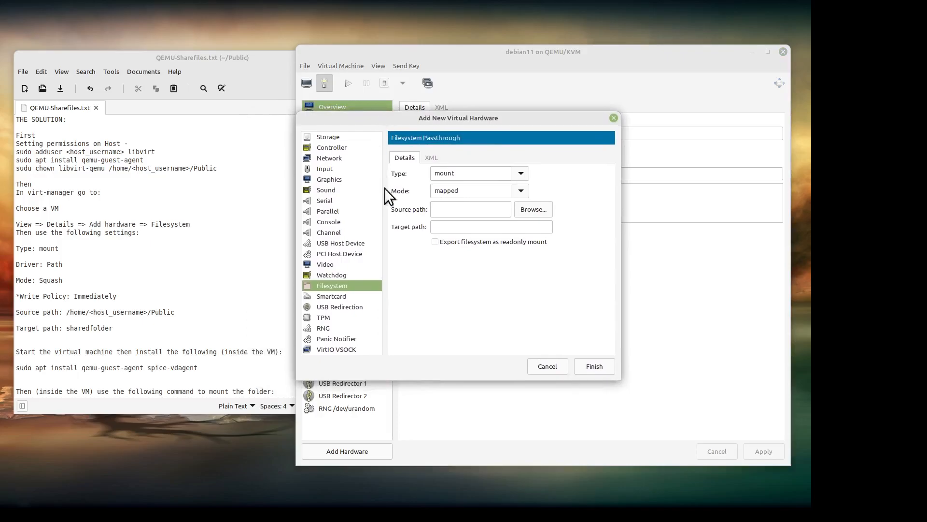
mouse_move(476, 254)
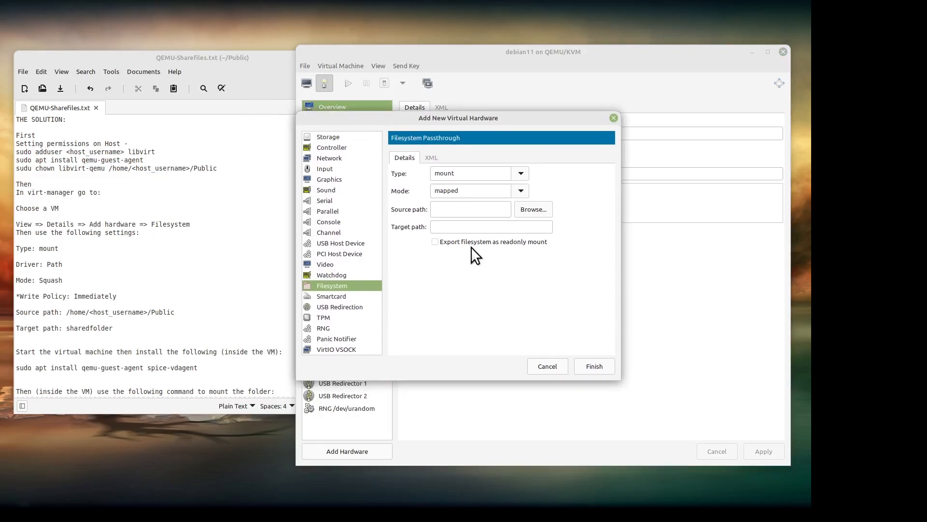
mouse_move(500, 191)
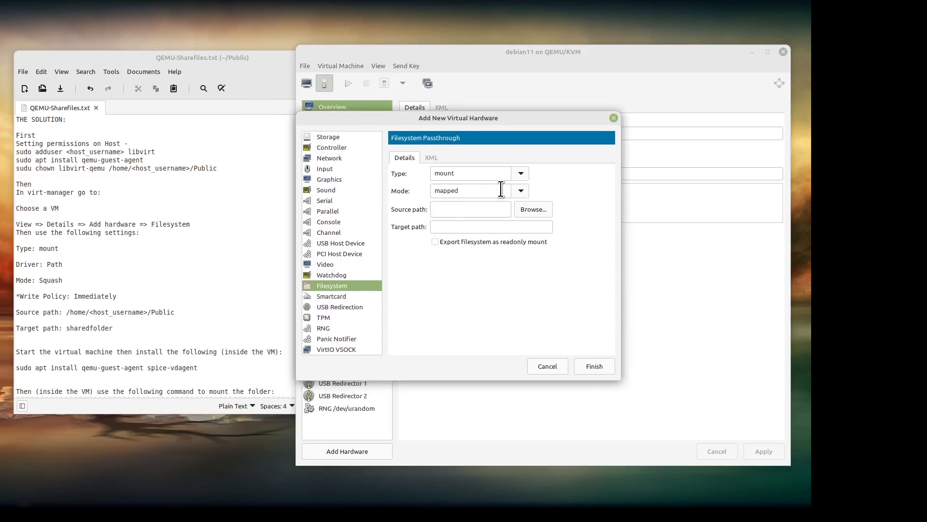
left_click(519, 190)
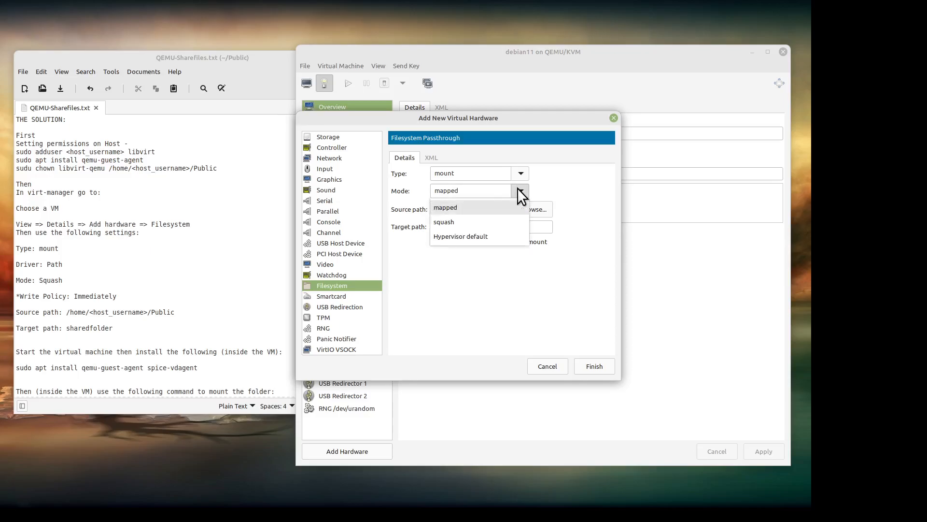
left_click(445, 222)
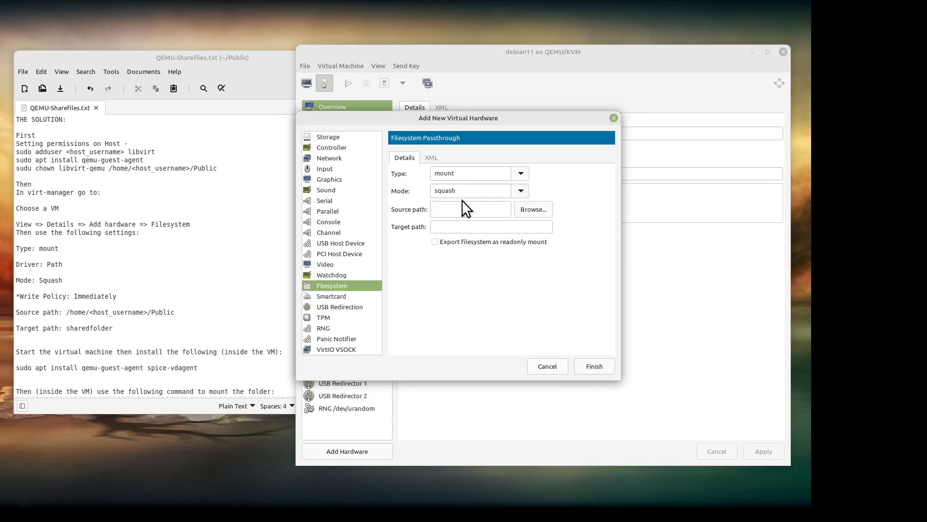
left_click(471, 209)
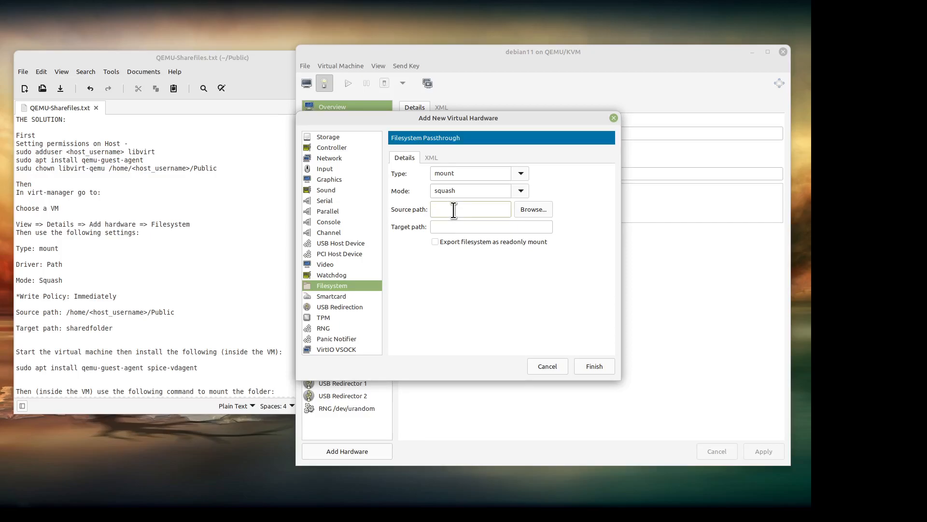
left_click(470, 208)
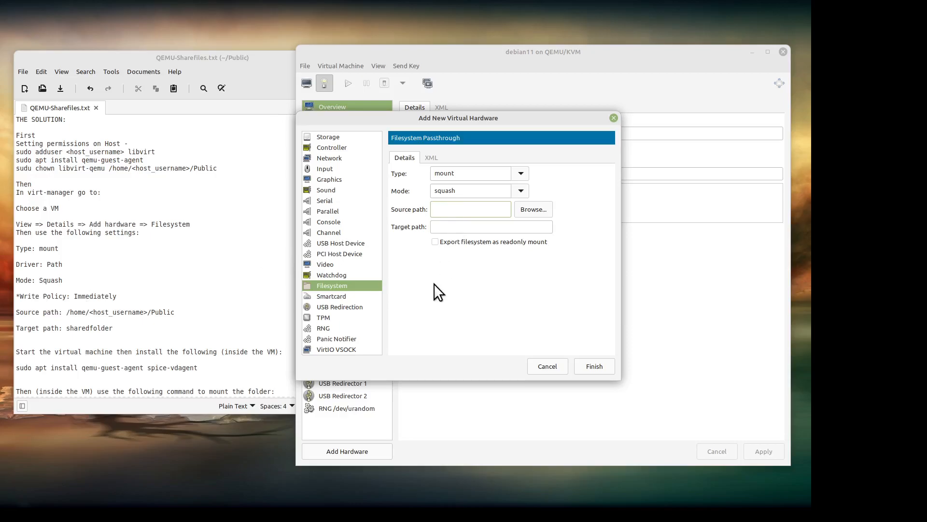
left_click(471, 209)
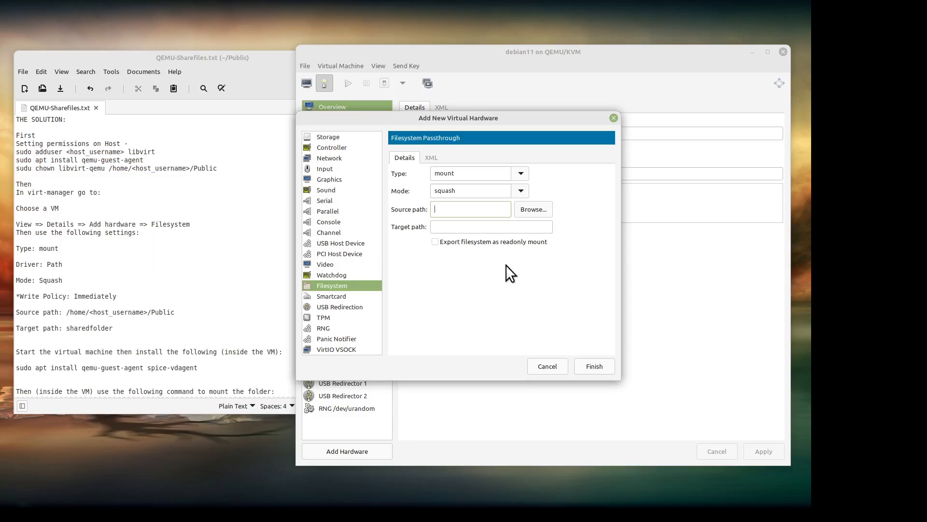
mouse_move(481, 265)
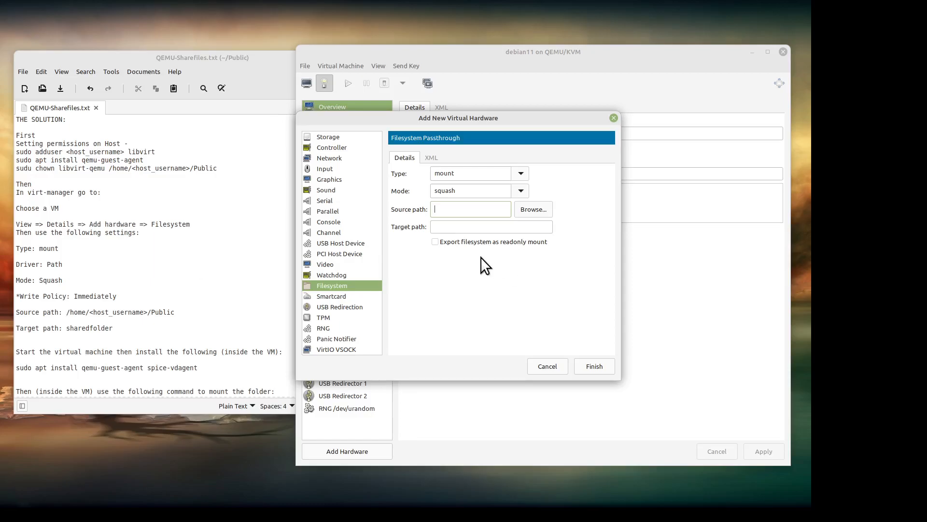
mouse_move(451, 296)
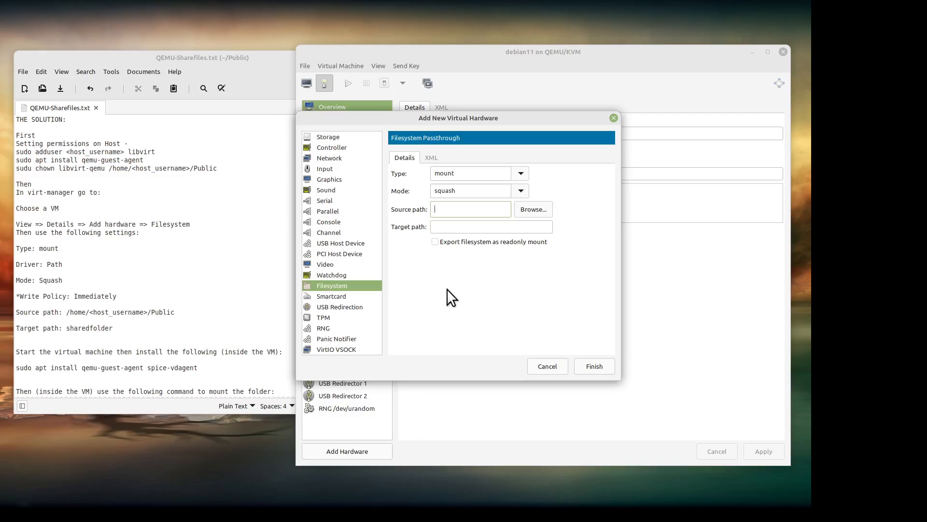
Step: Enter /home/steve/Public as the passthrough's source path
type("/")
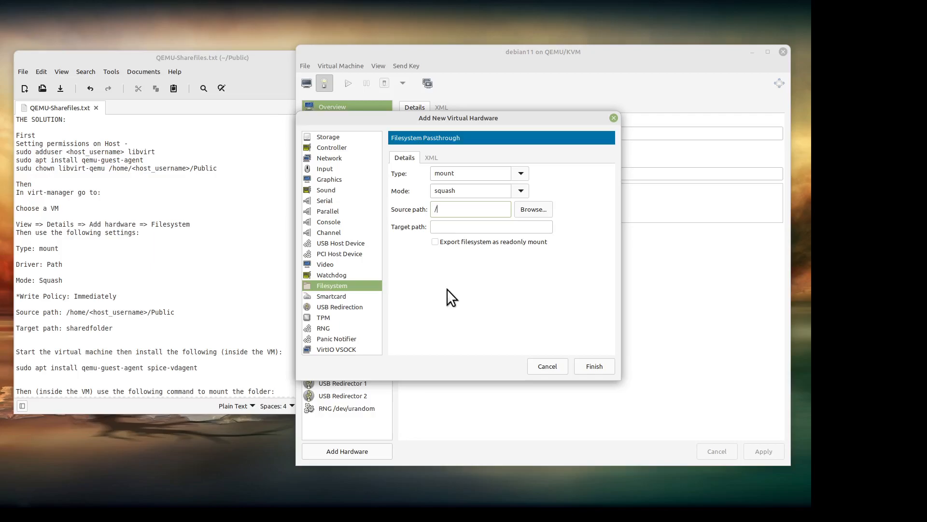
type("home/")
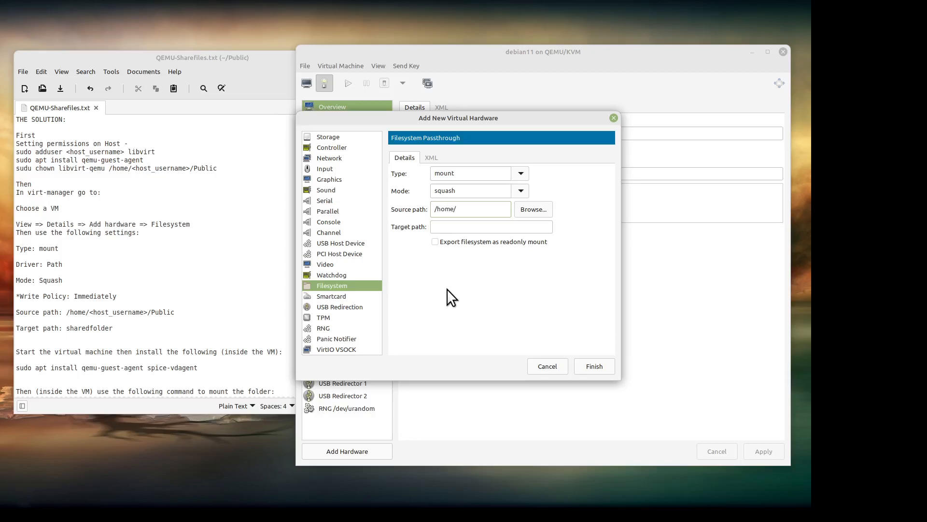
type("stev")
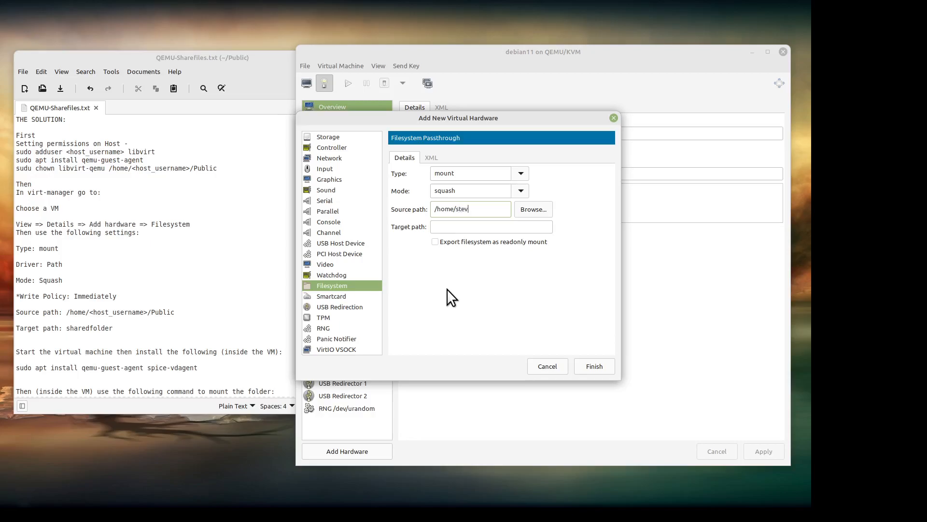
type("e/")
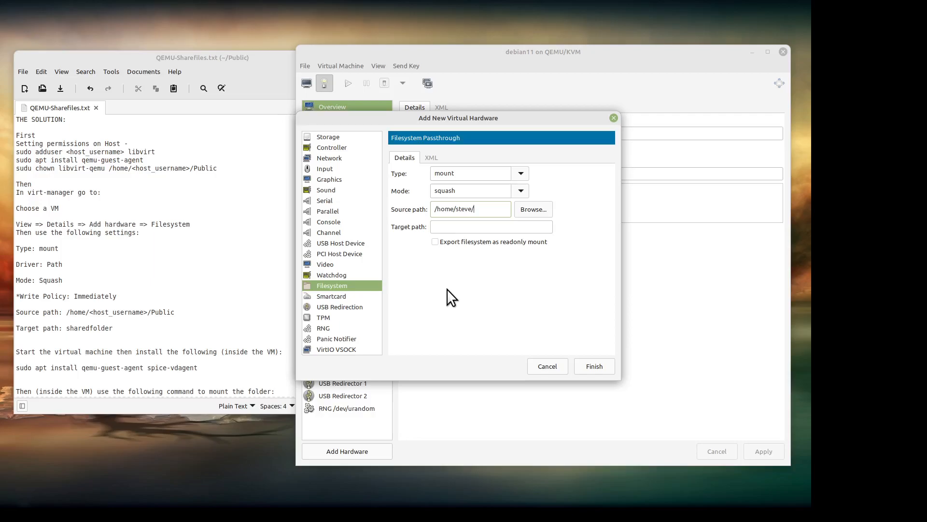
type("Pu")
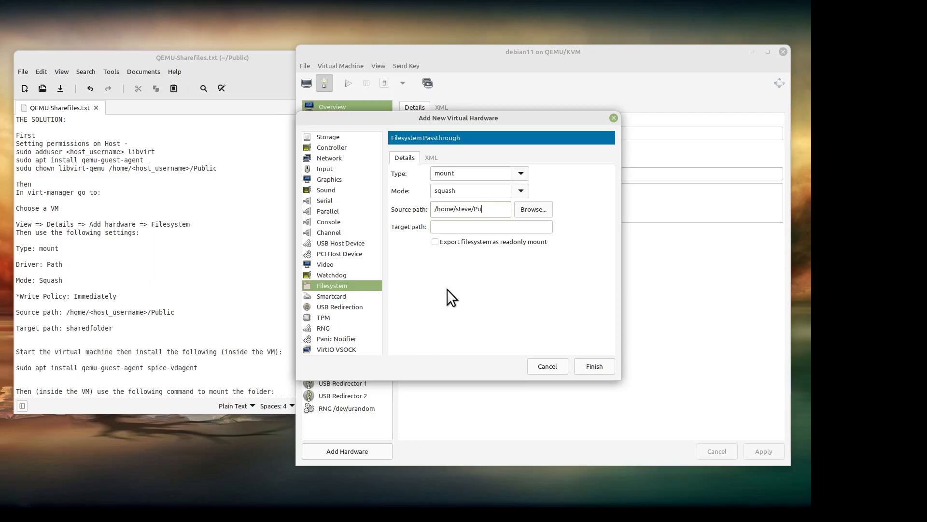
type("blic")
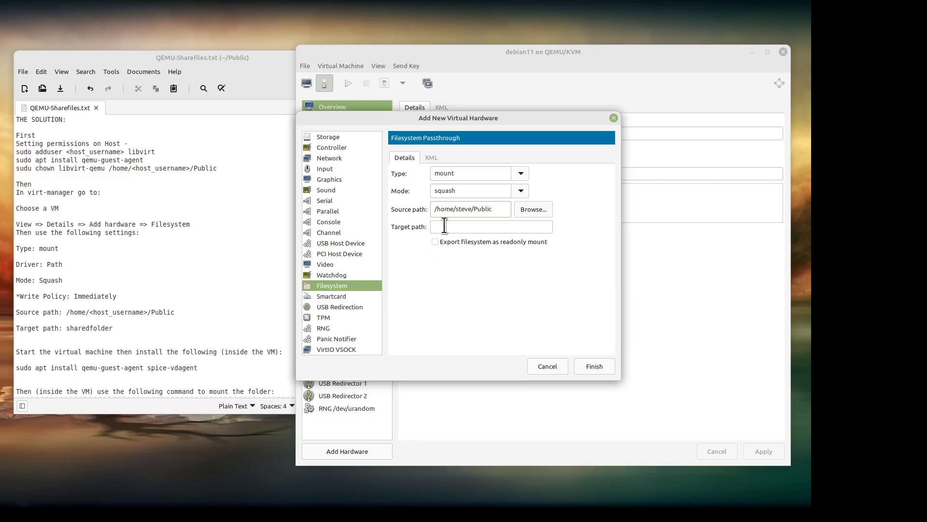
left_click(489, 226)
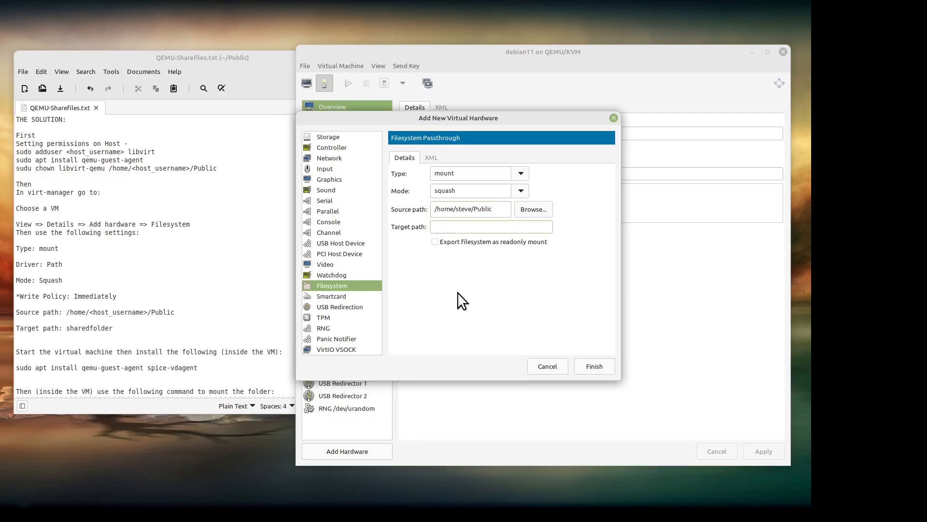
Step: Enter sharedfolder as the passthrough's target path
left_click(491, 226)
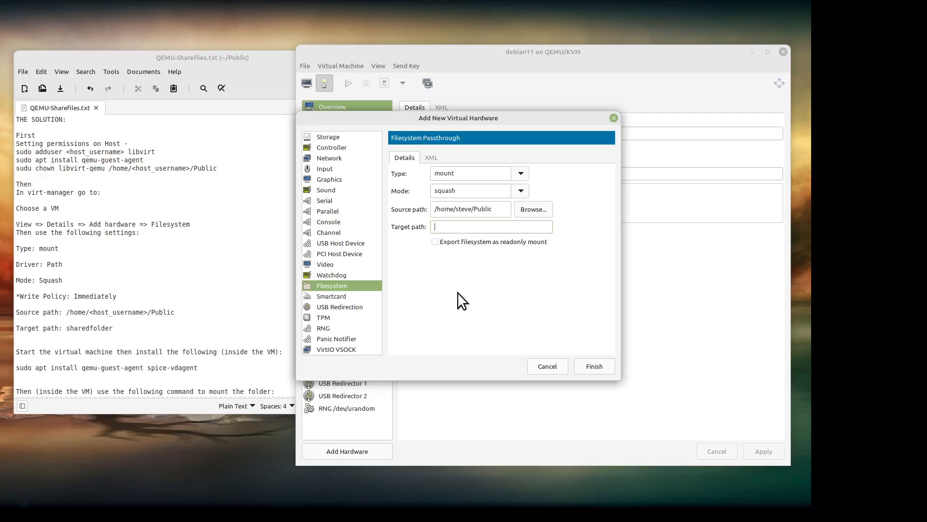
type("sha")
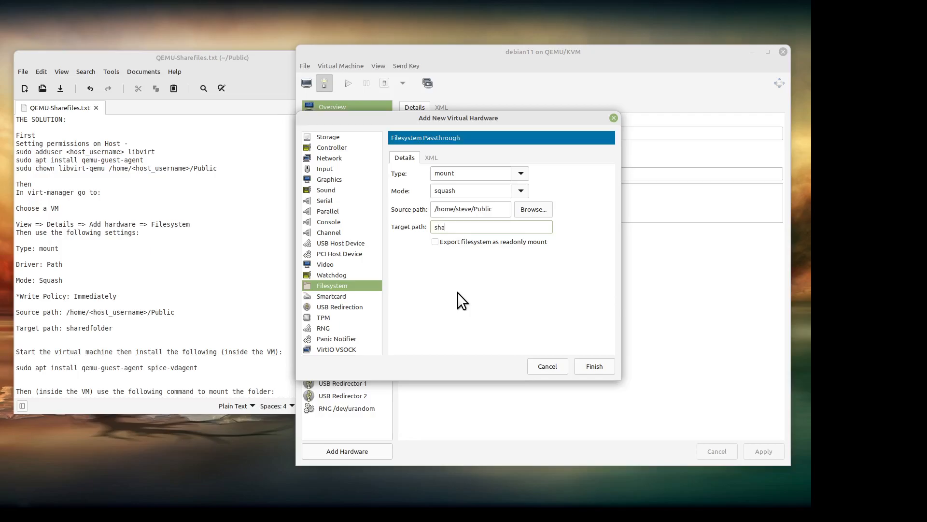
type("redfo")
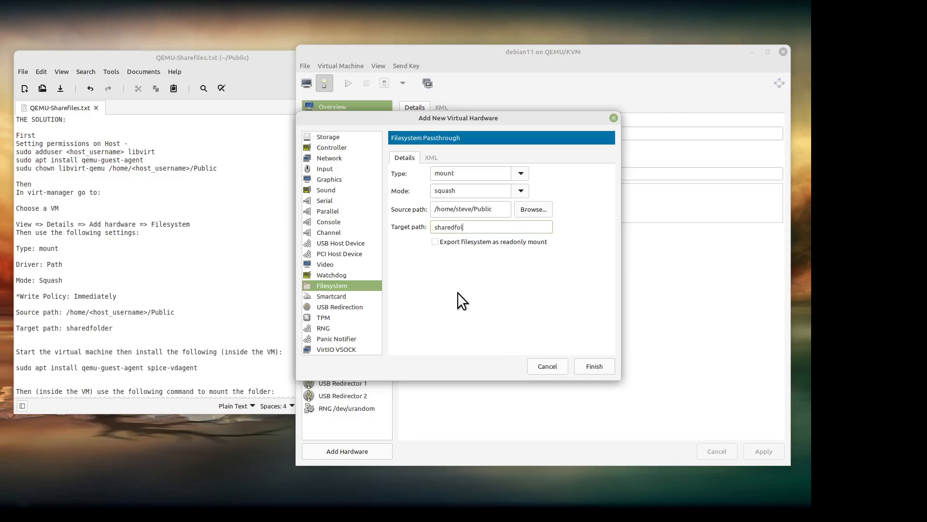
type("lder")
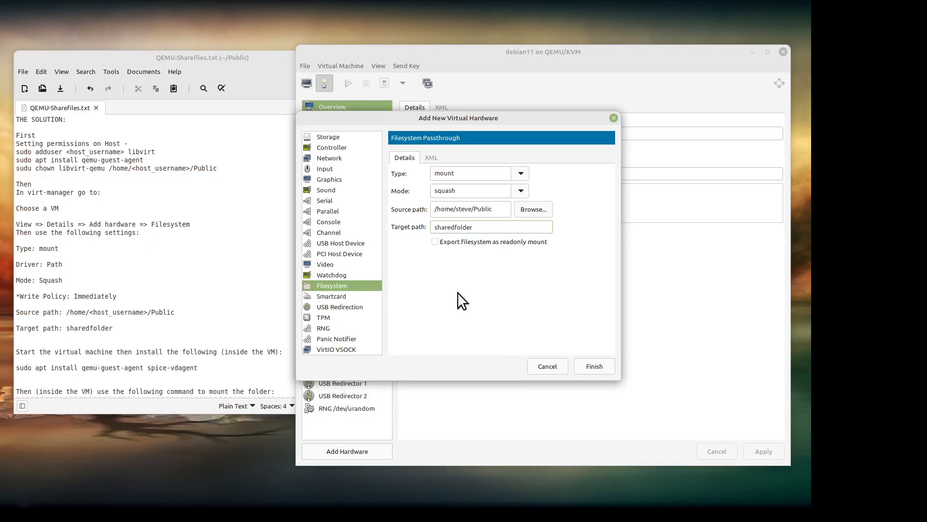
left_click(491, 227)
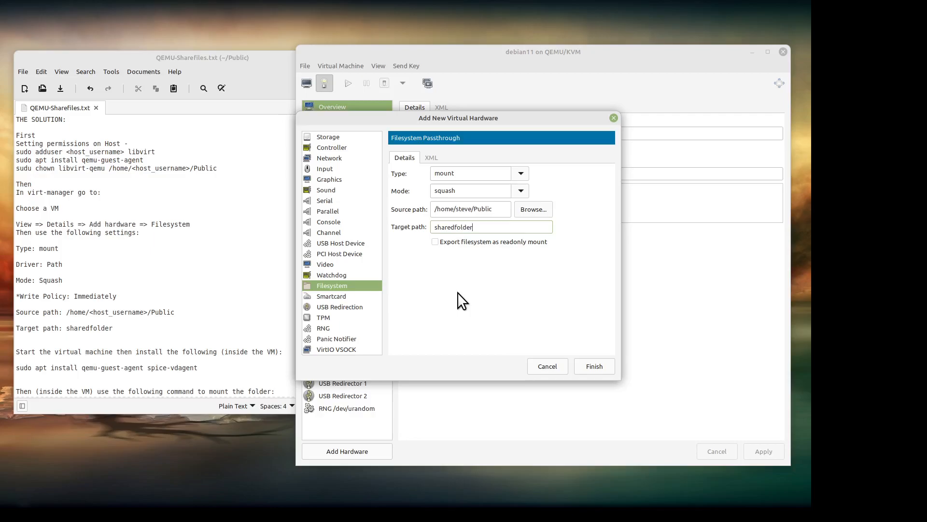
mouse_move(477, 294)
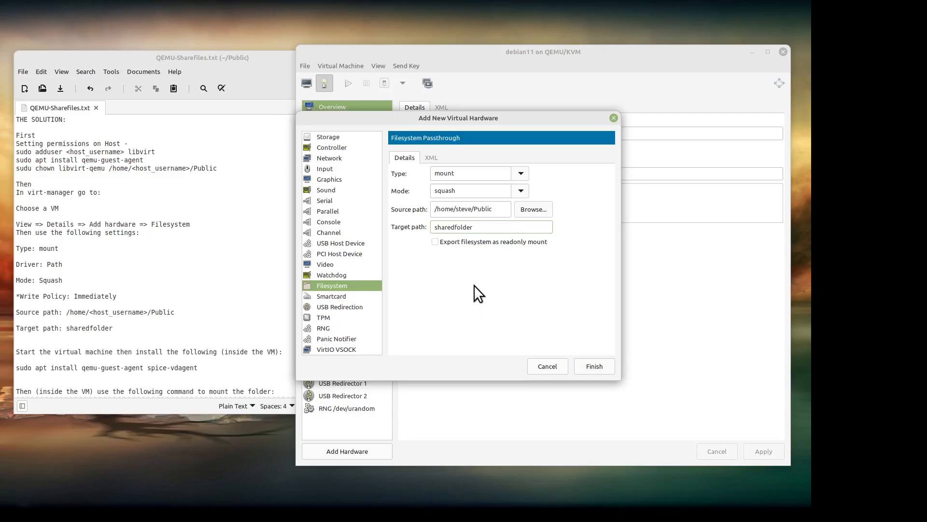
left_click(489, 228)
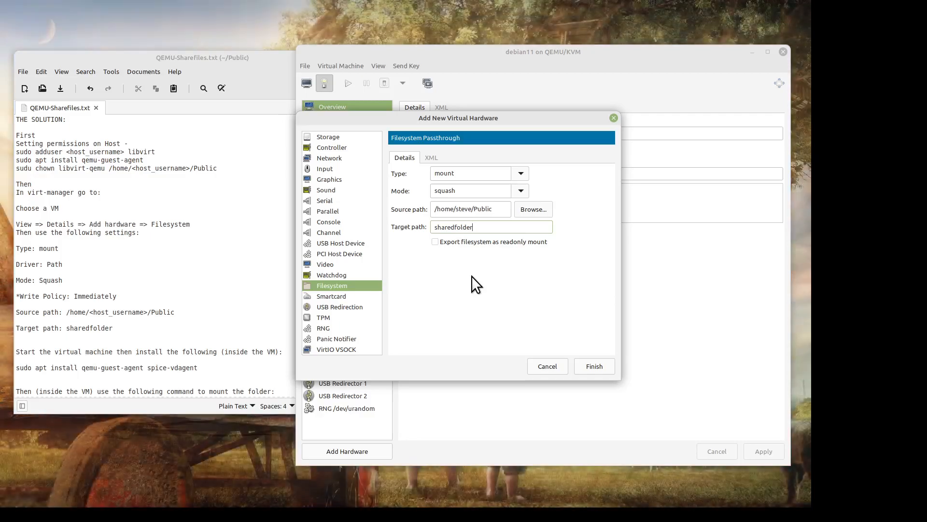
mouse_move(597, 367)
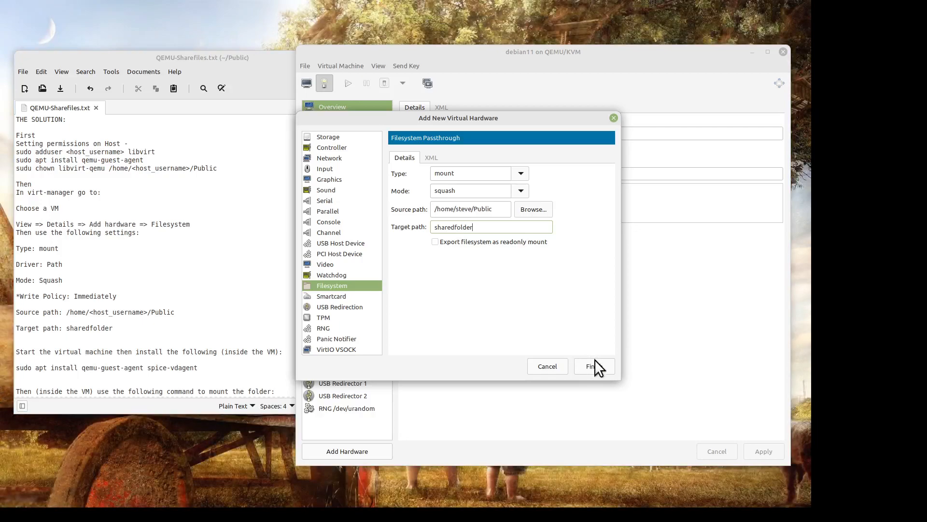
mouse_move(597, 384)
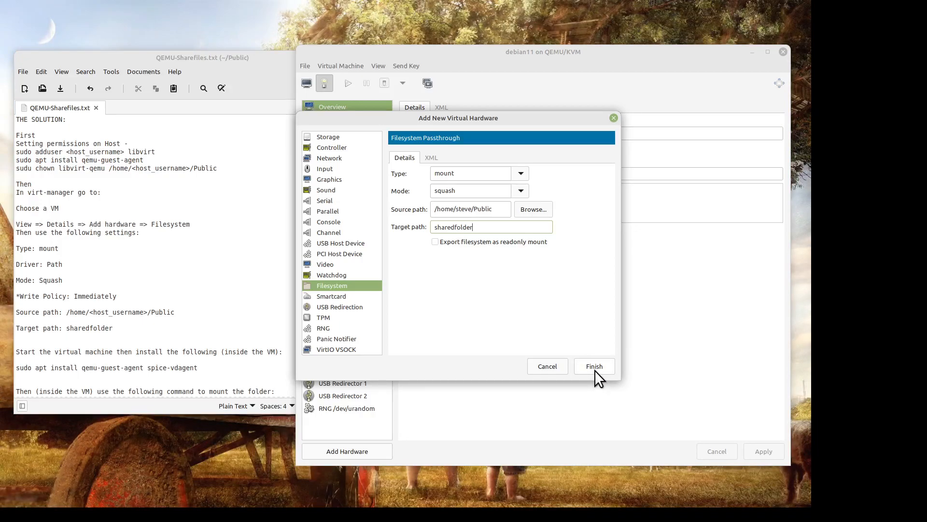
Step: Finish adding the sharedfolder filesystem to debian11 and run the virtual machine
left_click(595, 366)
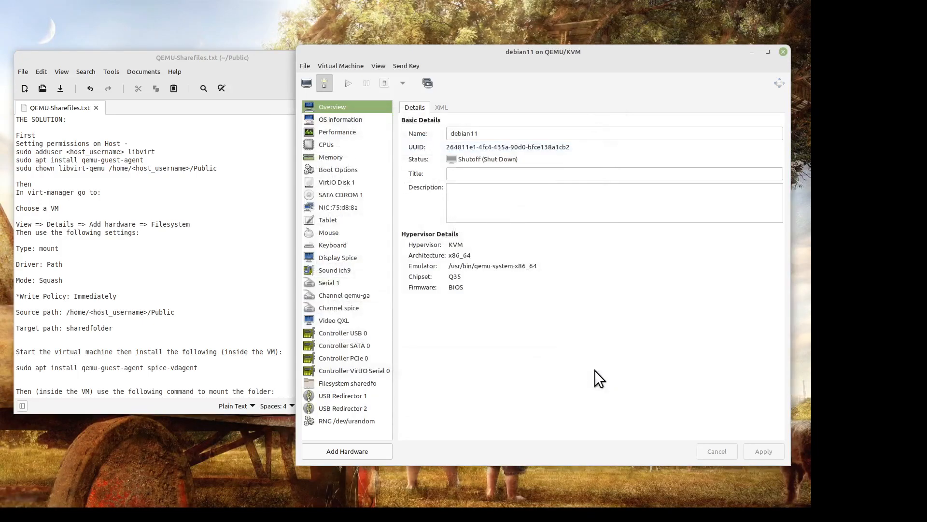
mouse_move(739, 86)
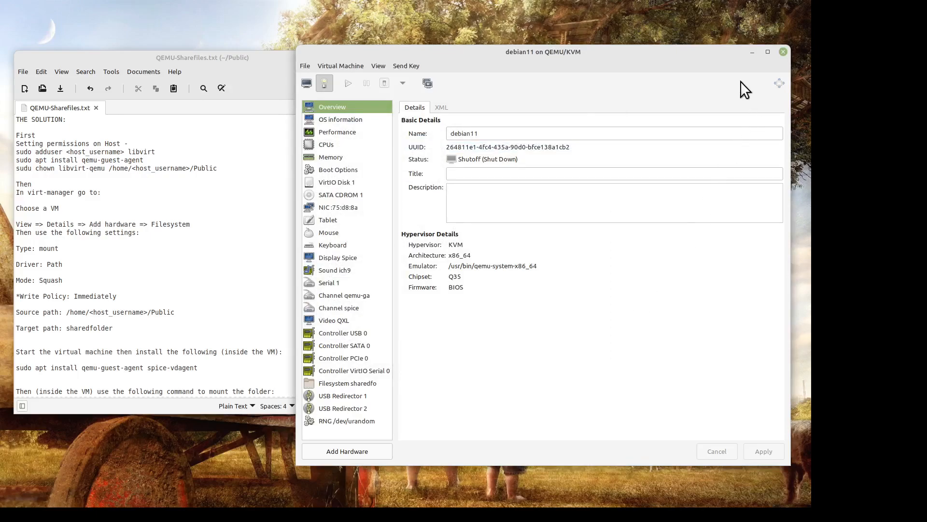
mouse_move(377, 75)
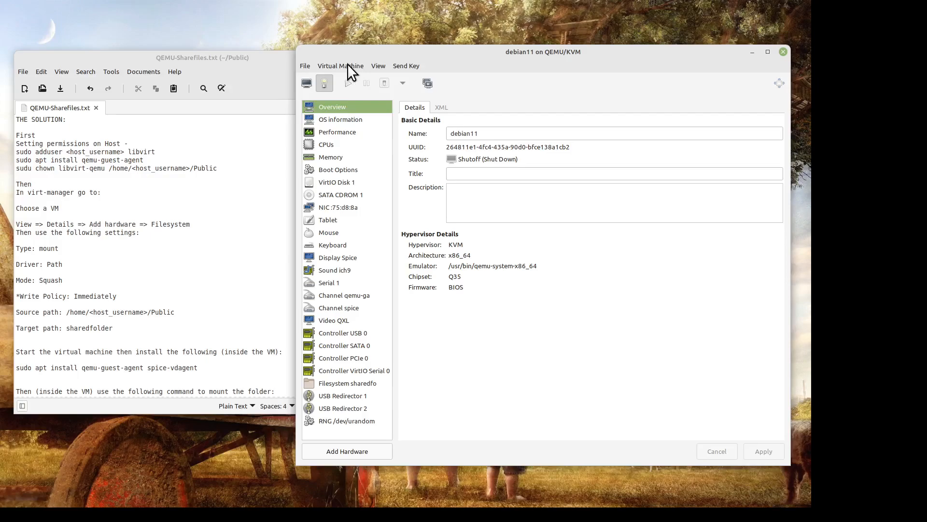
left_click(340, 66)
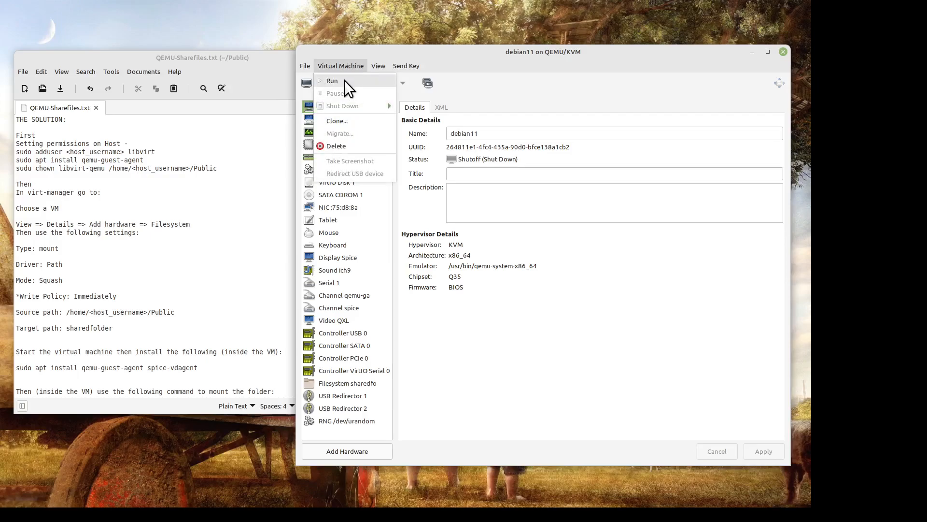
left_click(332, 81)
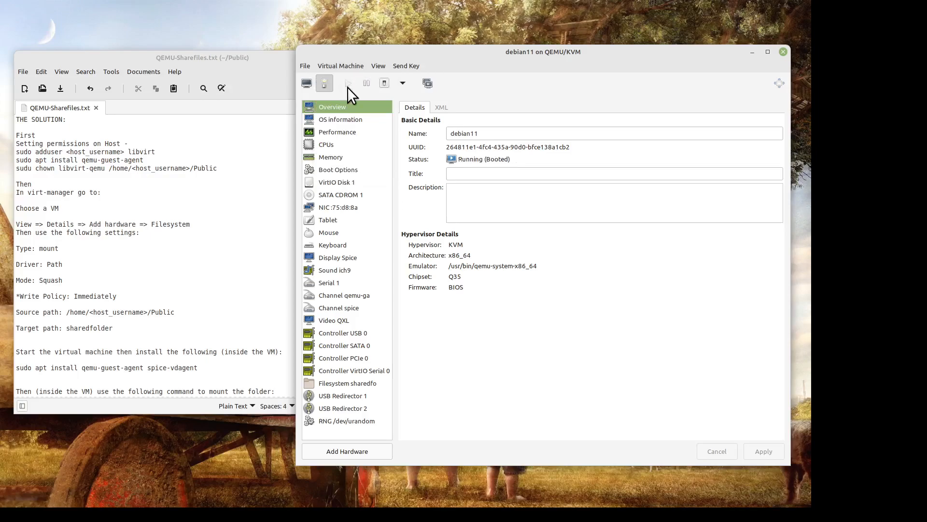
mouse_move(382, 73)
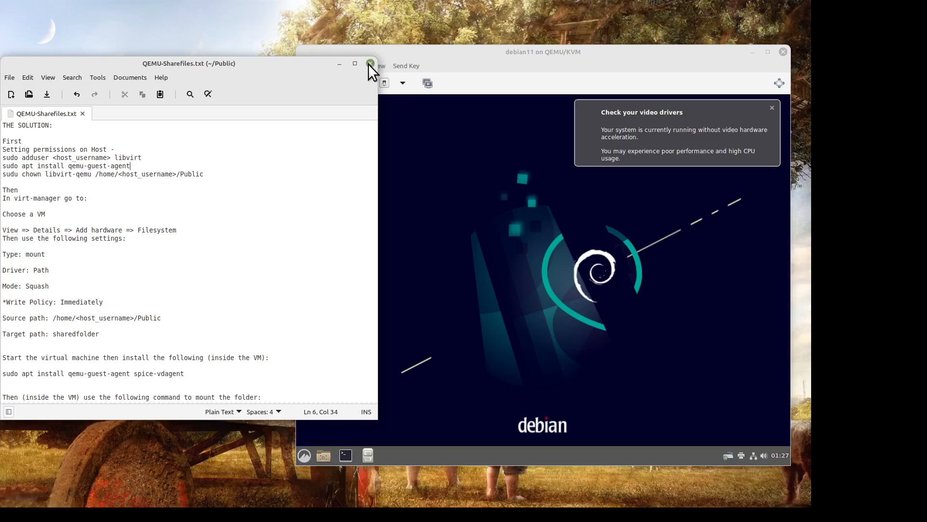
Step: Move the instructions aside and dismiss the guest's video drivers warning on the Debian desktop
left_click(370, 63)
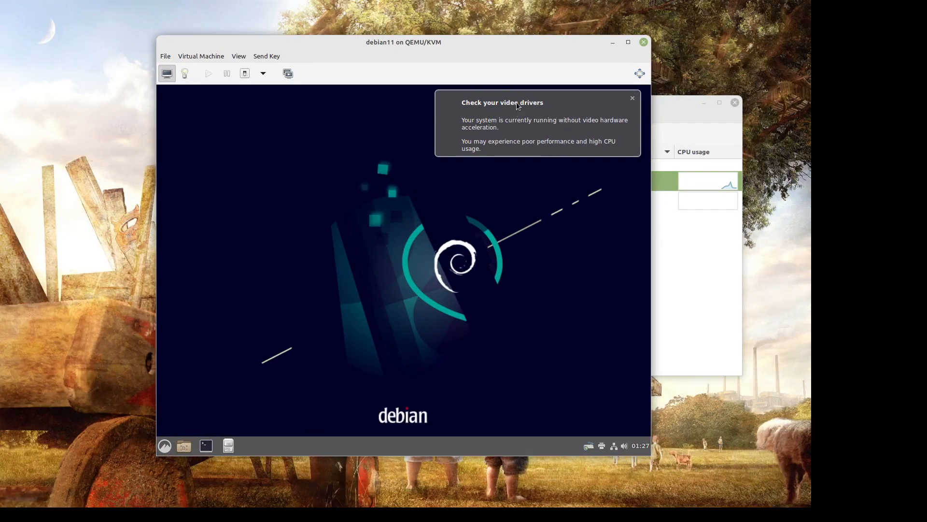
mouse_move(465, 240)
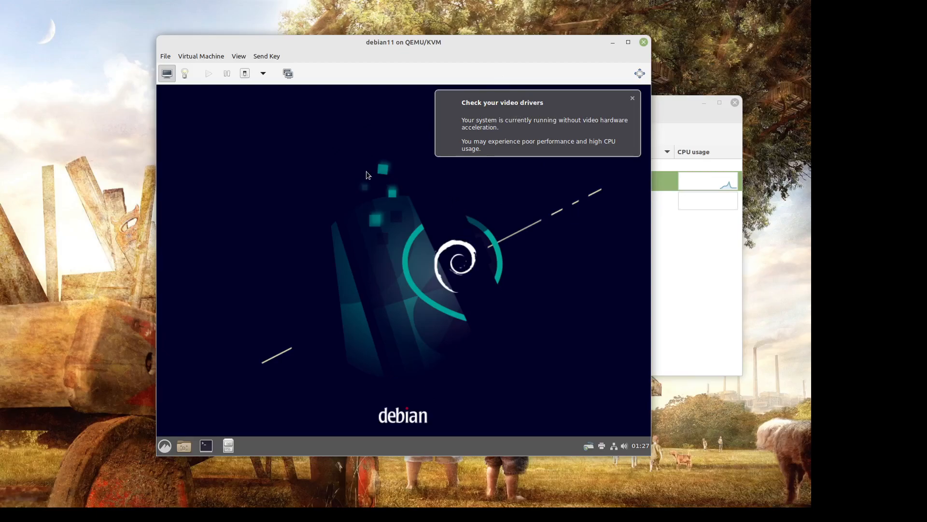
mouse_move(327, 169)
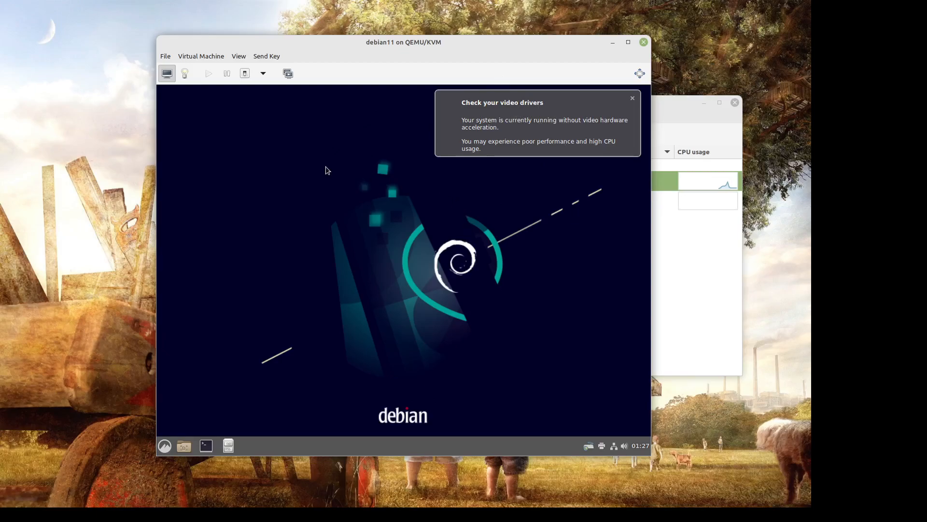
mouse_move(381, 187)
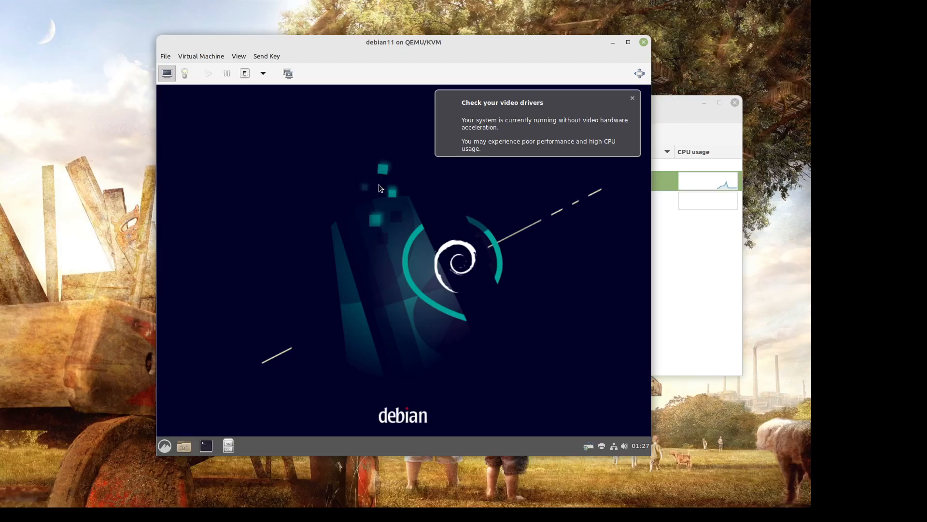
mouse_move(495, 226)
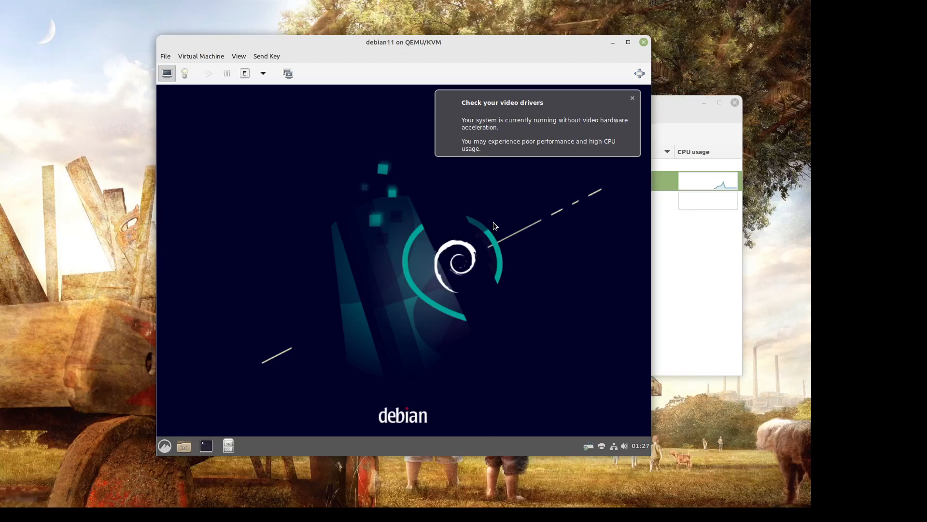
mouse_move(500, 218)
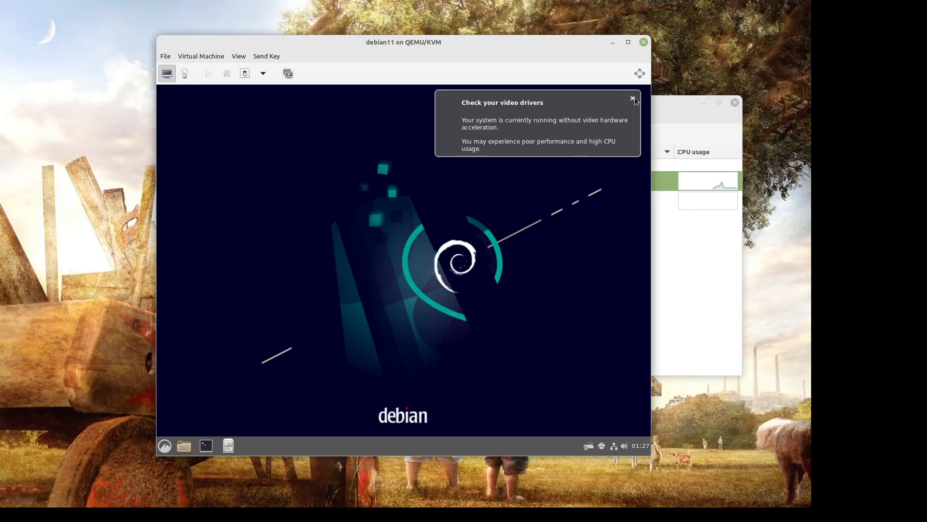
left_click(633, 99)
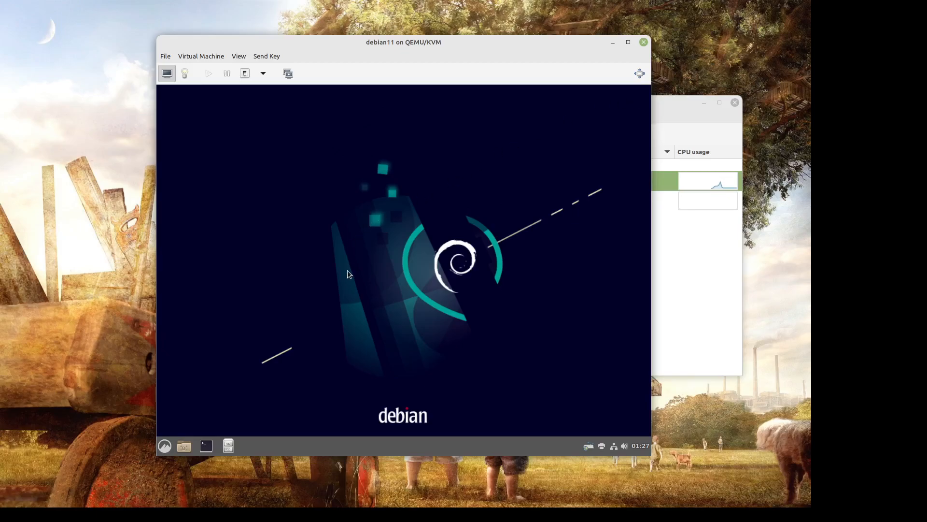
mouse_move(282, 251)
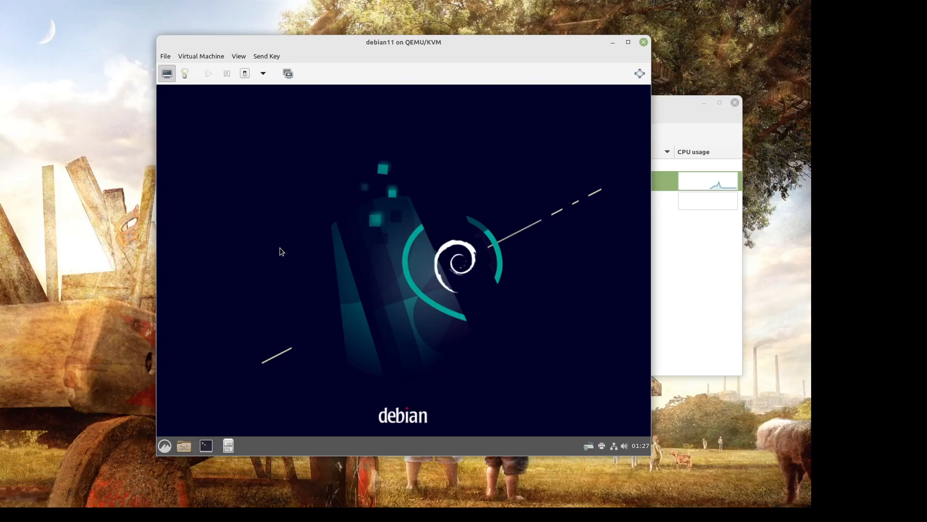
mouse_move(251, 345)
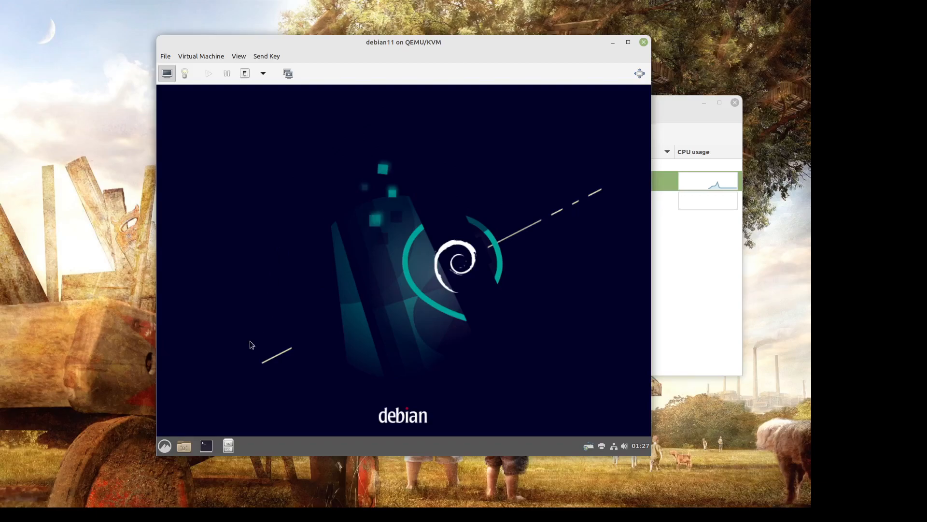
Step: Open Documents/sharedfolder.txt in the editor and enlarge the guest display to full screen
left_click(228, 445)
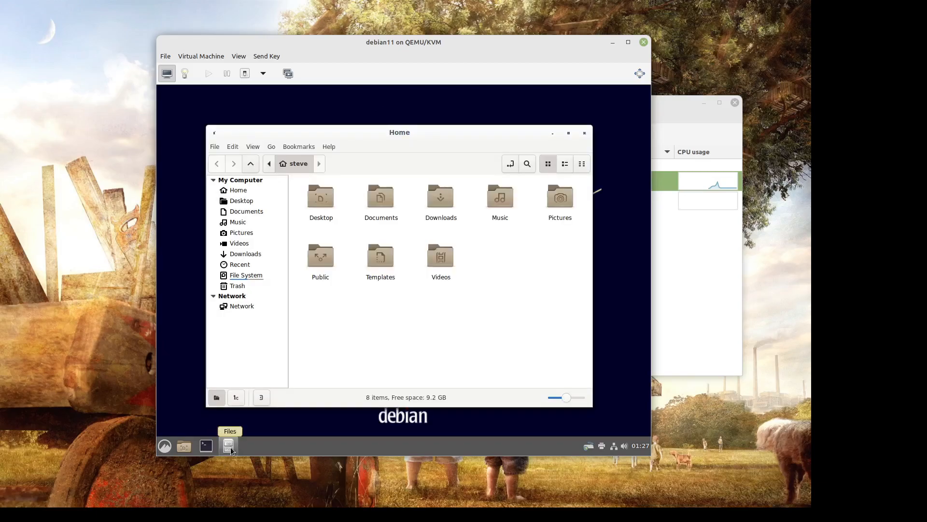
left_click(381, 199)
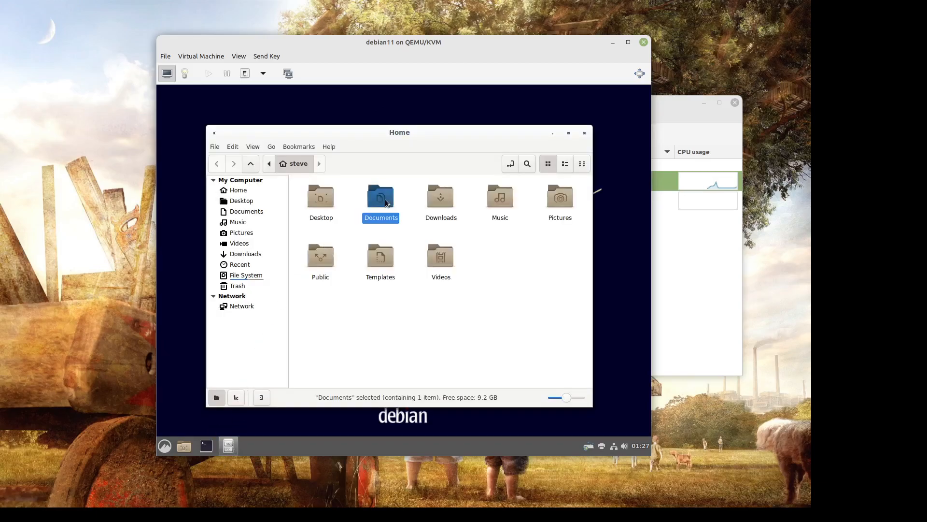
double_click(381, 198)
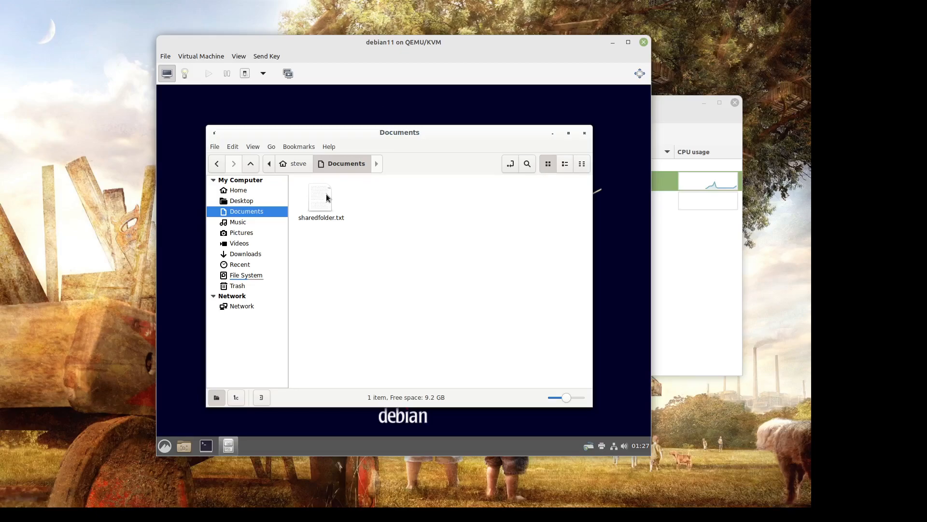
double_click(320, 195)
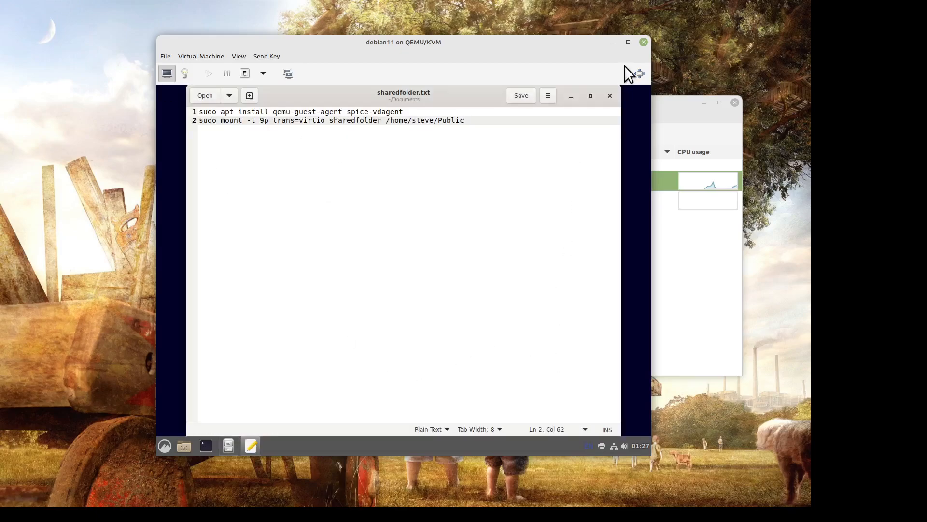
left_click(239, 56)
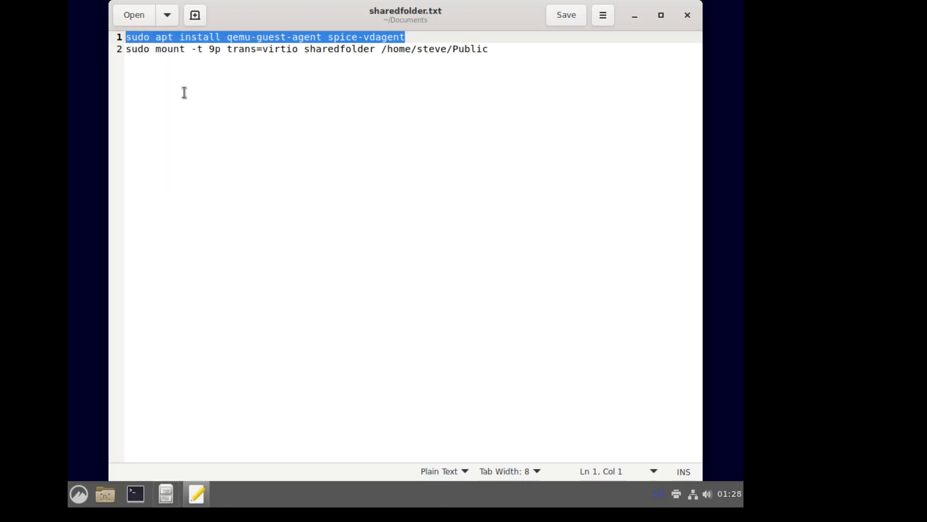
mouse_move(136, 492)
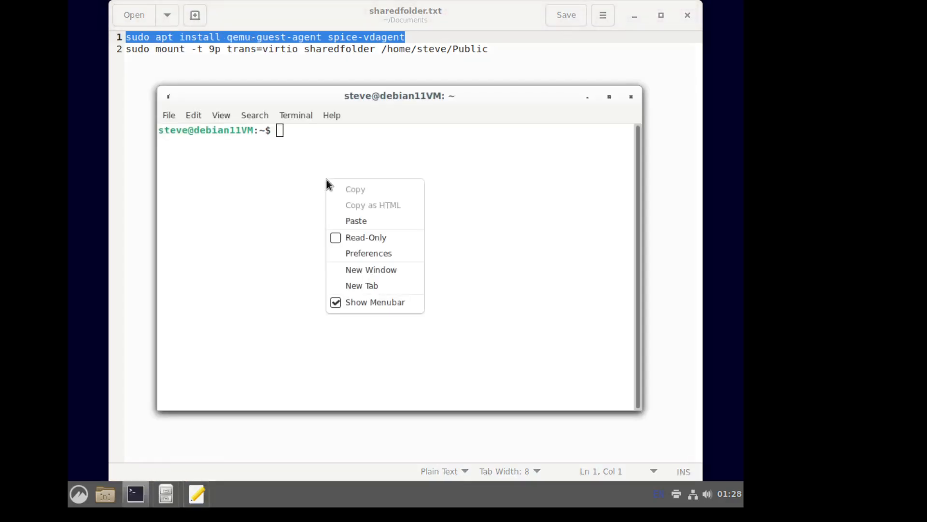
Step: Paste and run 'sudo apt install qemu-guest-agent spice-vdagent' at the prompt
left_click(355, 220)
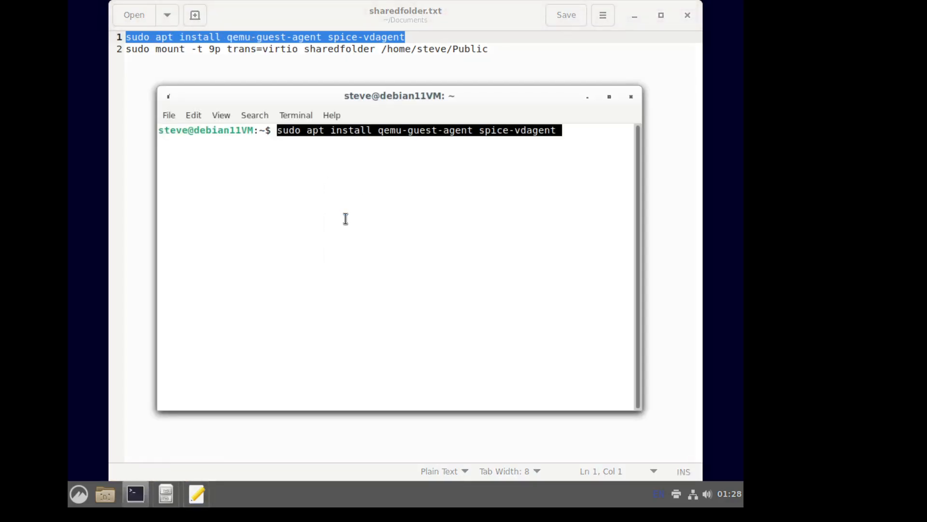
key("Return")
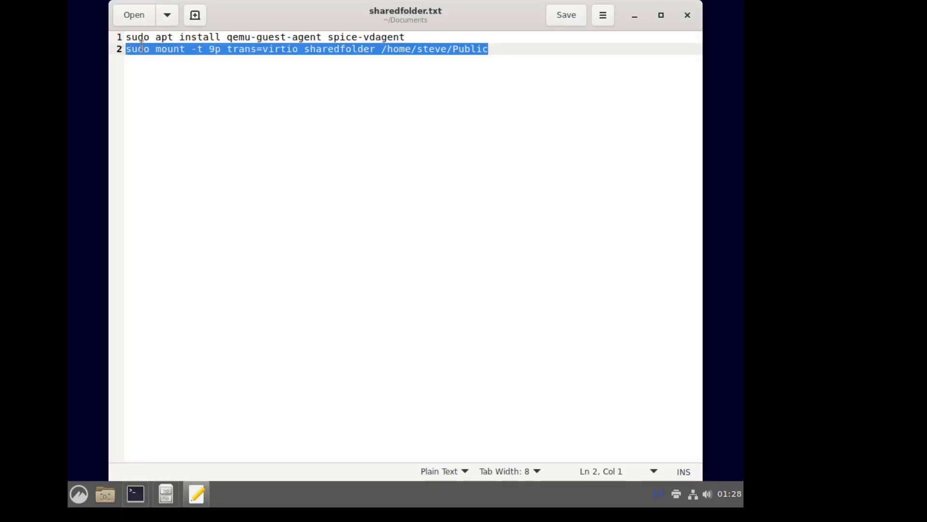
Step: Copy the mount command line from sharedfolder.txt and return to the terminal
right_click(141, 48)
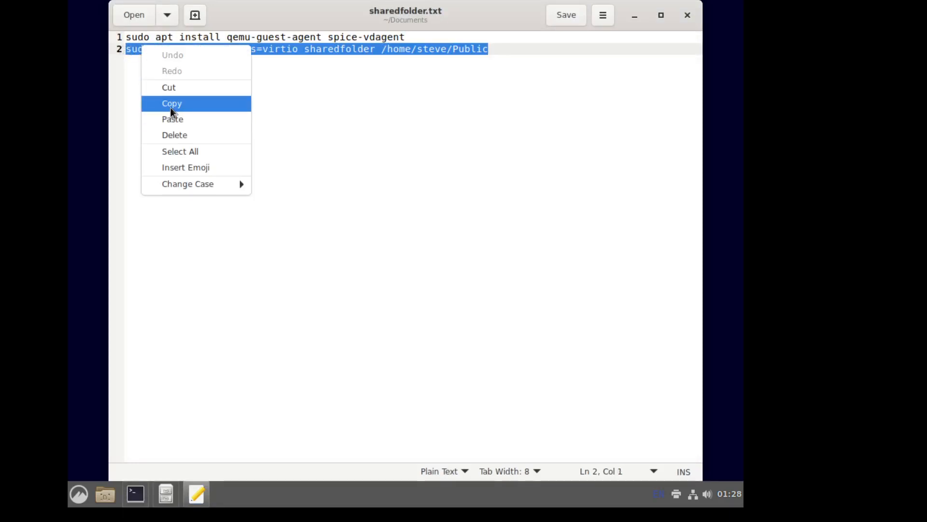
left_click(172, 104)
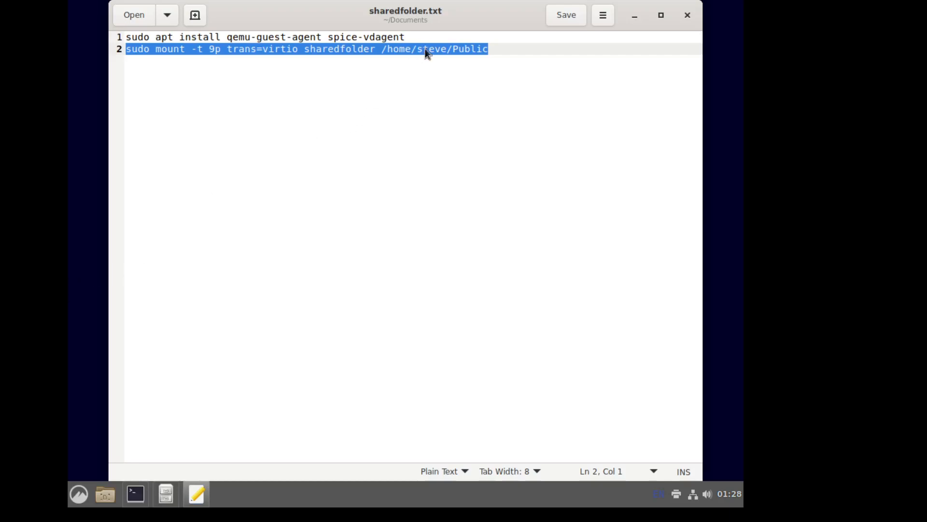
right_click(425, 50)
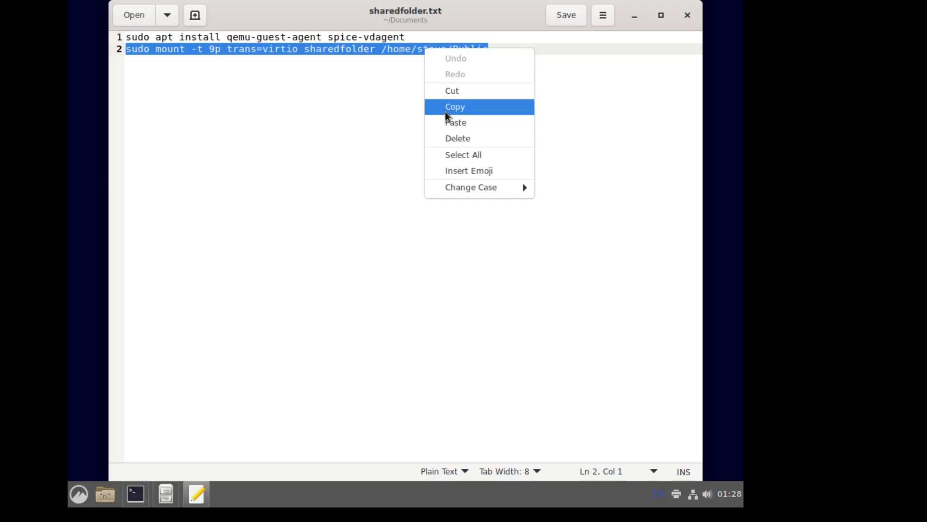
left_click(456, 106)
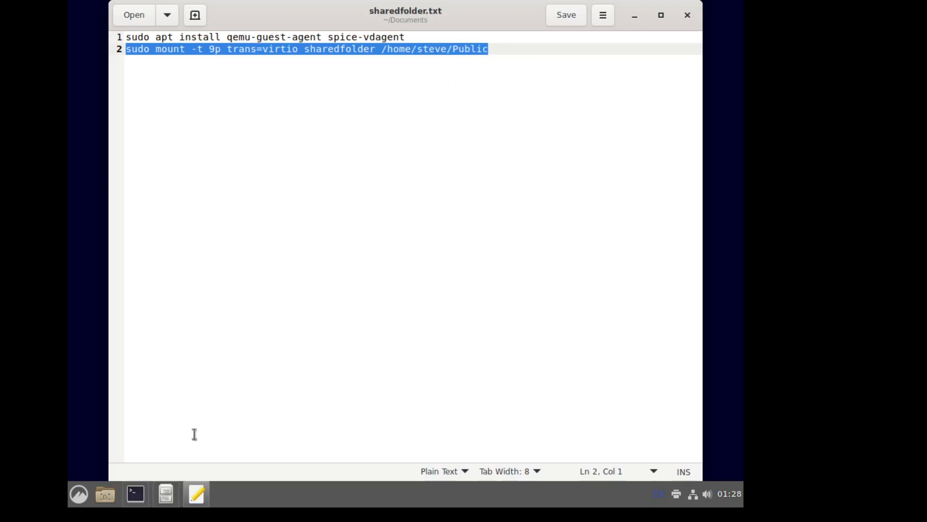
left_click(134, 493)
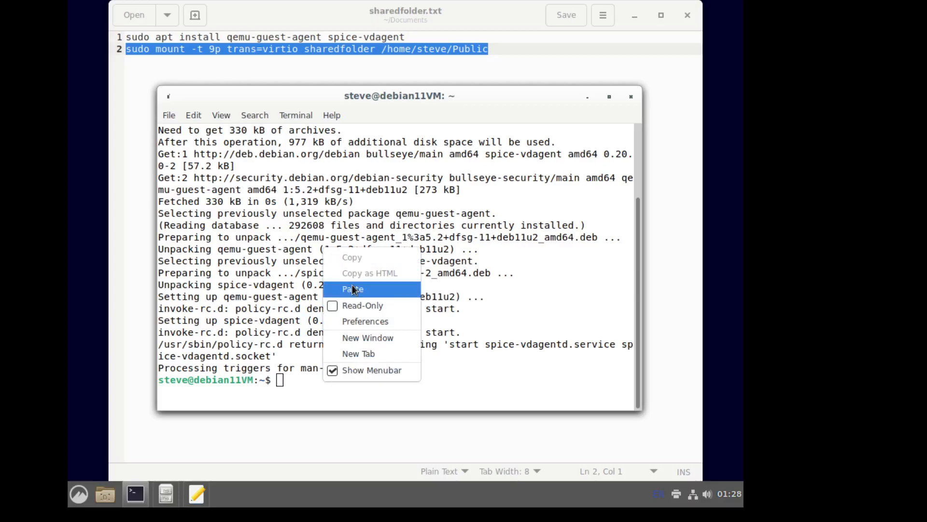
Step: Run 'sudo mount -t 9p -o trans=virtio sharedfolder /home/steve/Public' after the bad-usage error, then close the terminal
left_click(351, 289)
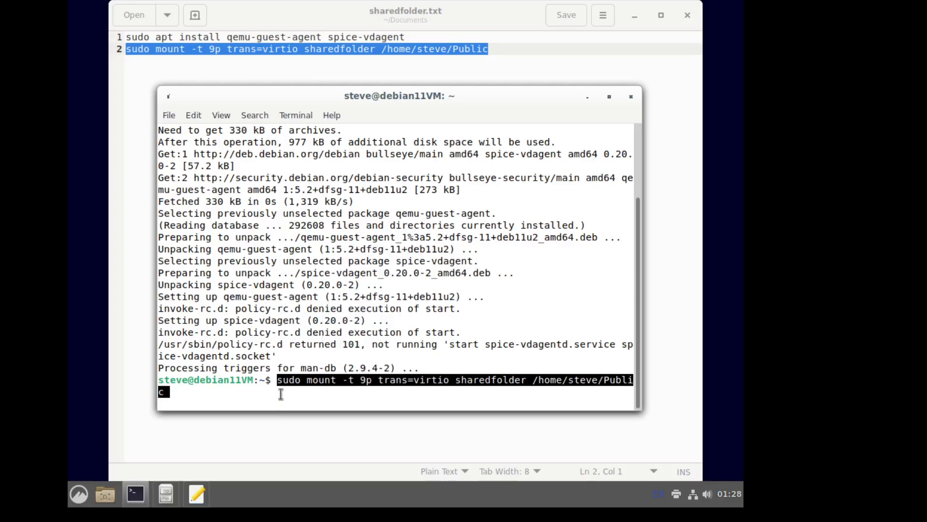
key("Return")
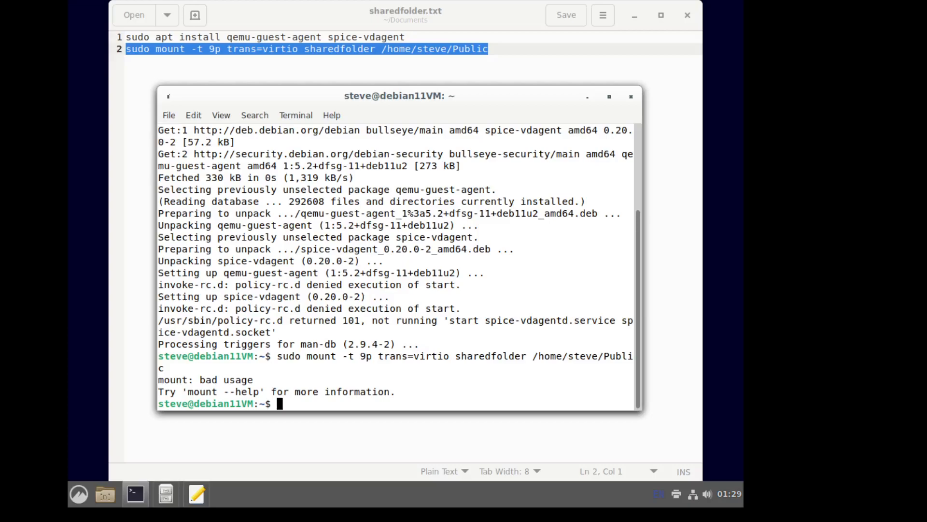
type("sudo mount -t 9p -o trans=virtio sharedfolder /home/steve/Public")
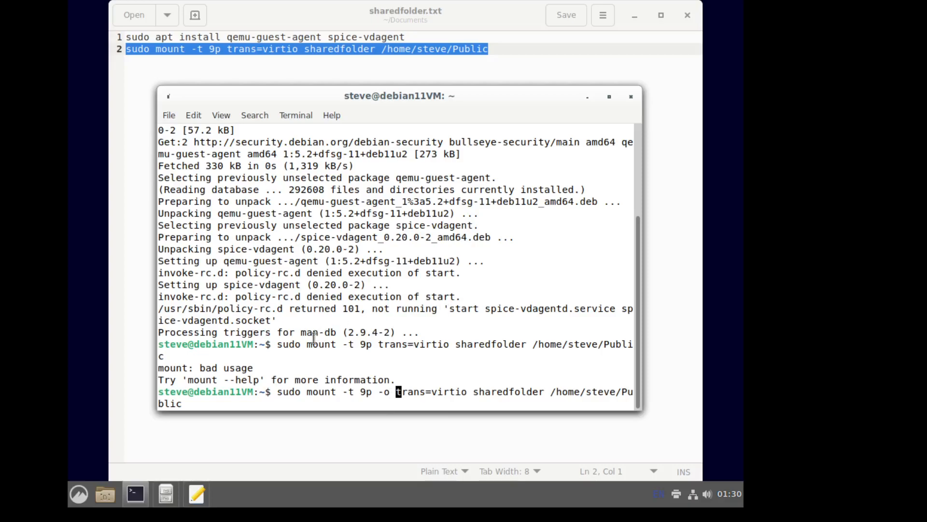
key("Return")
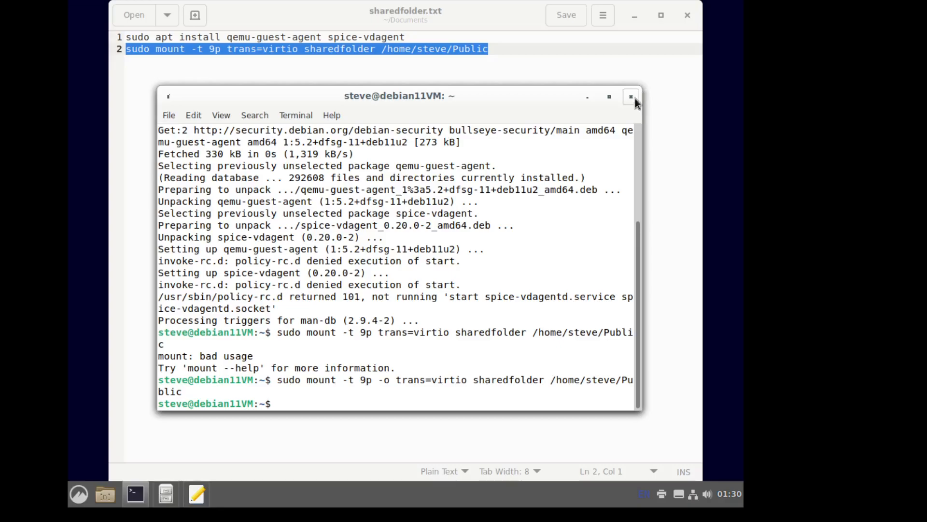
left_click(630, 97)
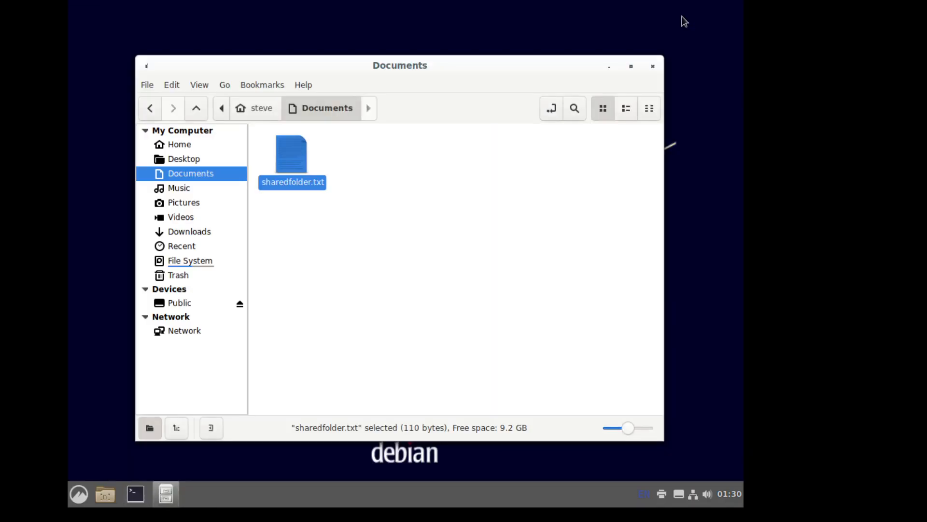
mouse_move(188, 224)
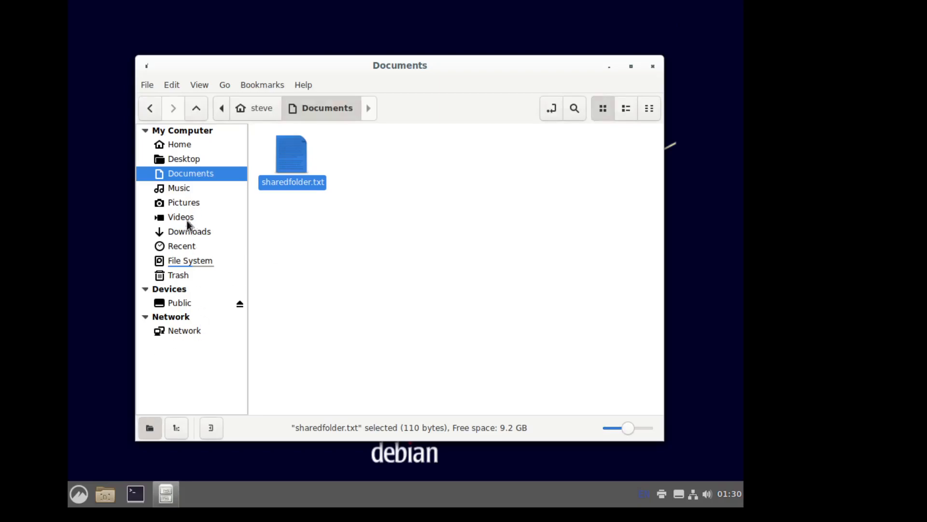
Step: From Home, open the mounted Public folder listing NewUSB and QEMU-Sharefiles.txt
left_click(179, 145)
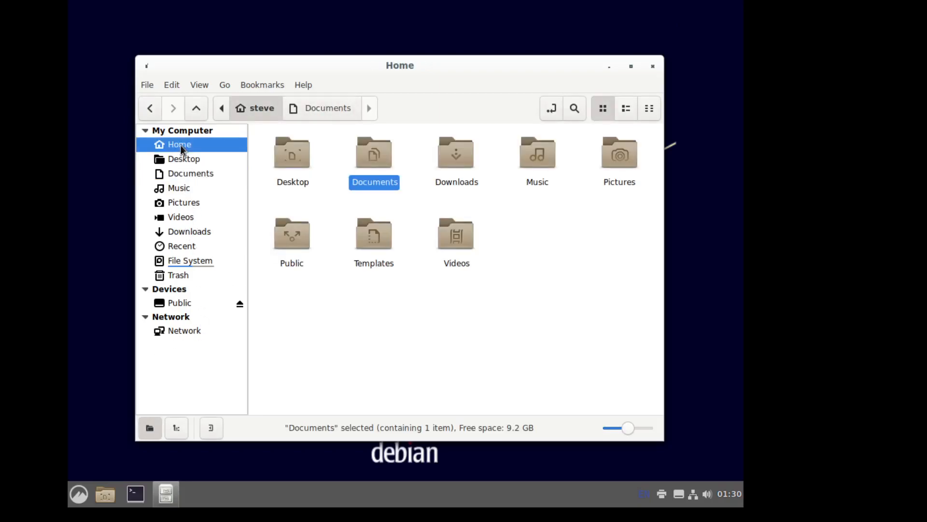
left_click(284, 276)
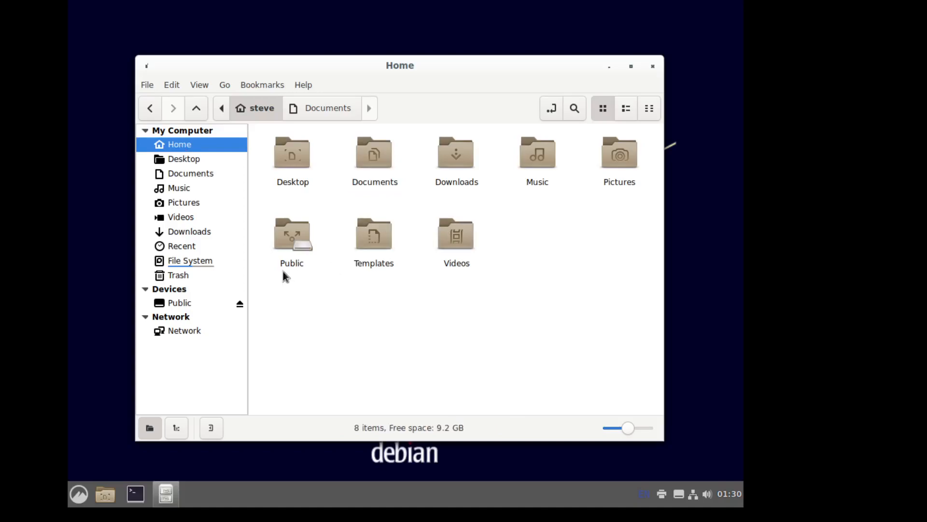
left_click(292, 236)
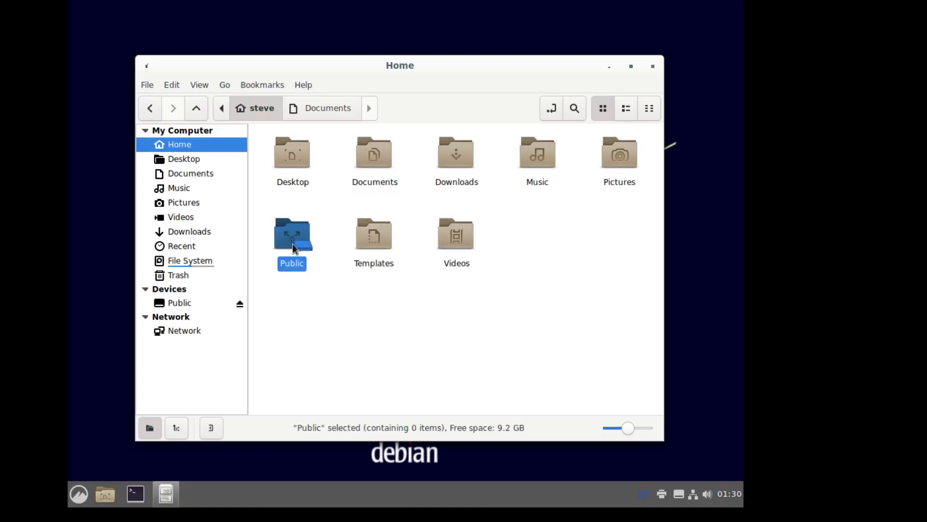
double_click(292, 238)
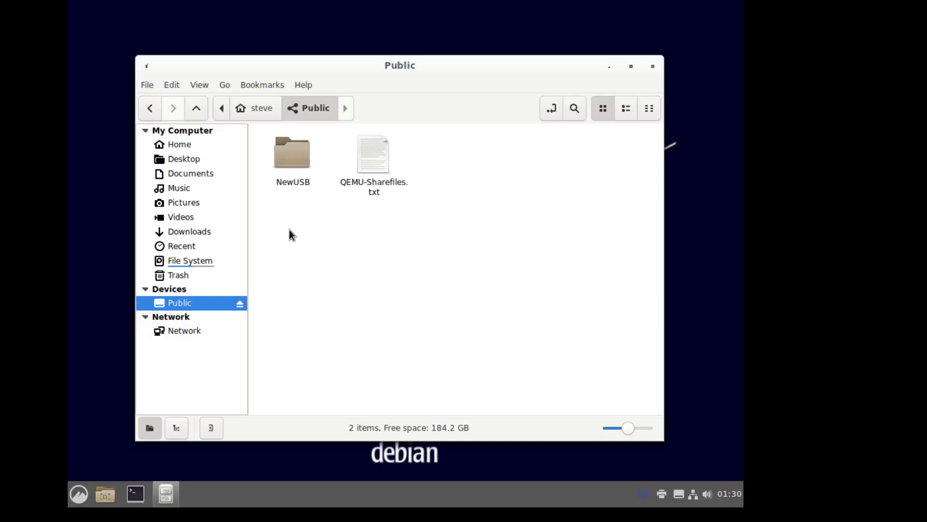
mouse_move(602, 193)
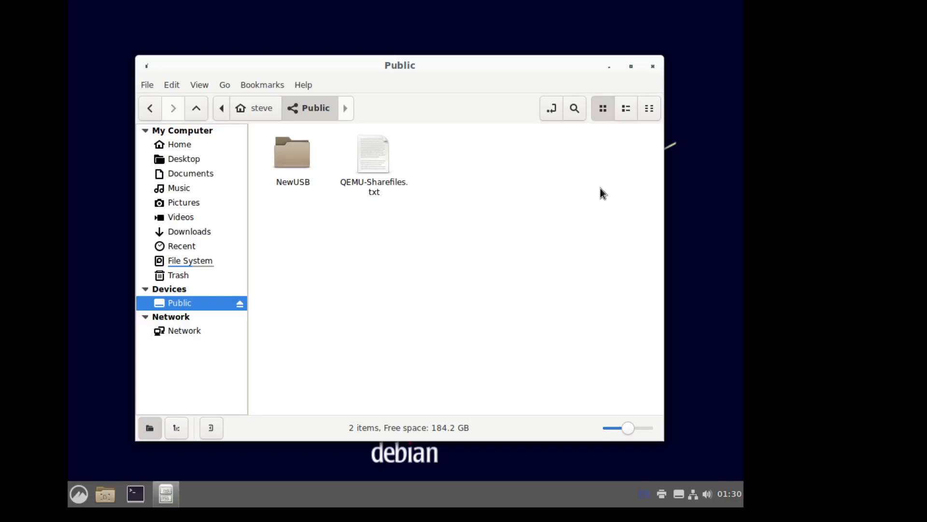
mouse_move(357, 270)
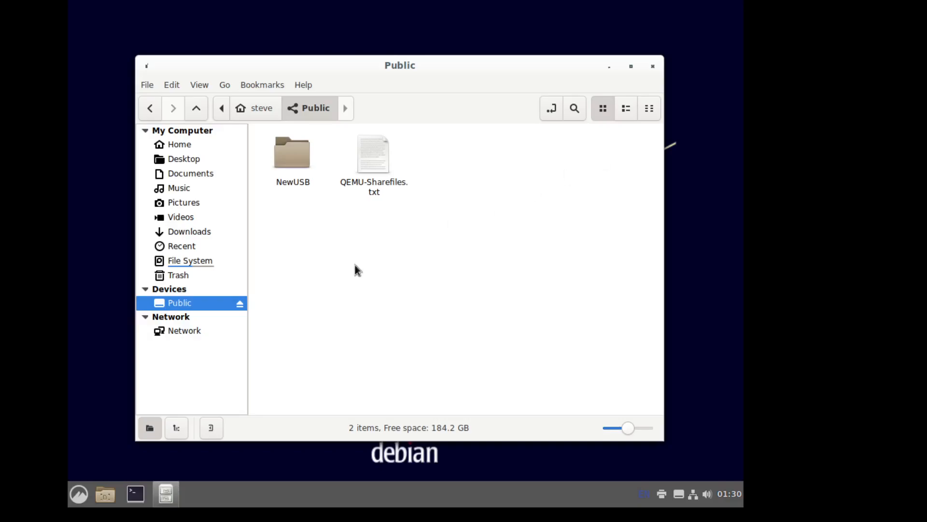